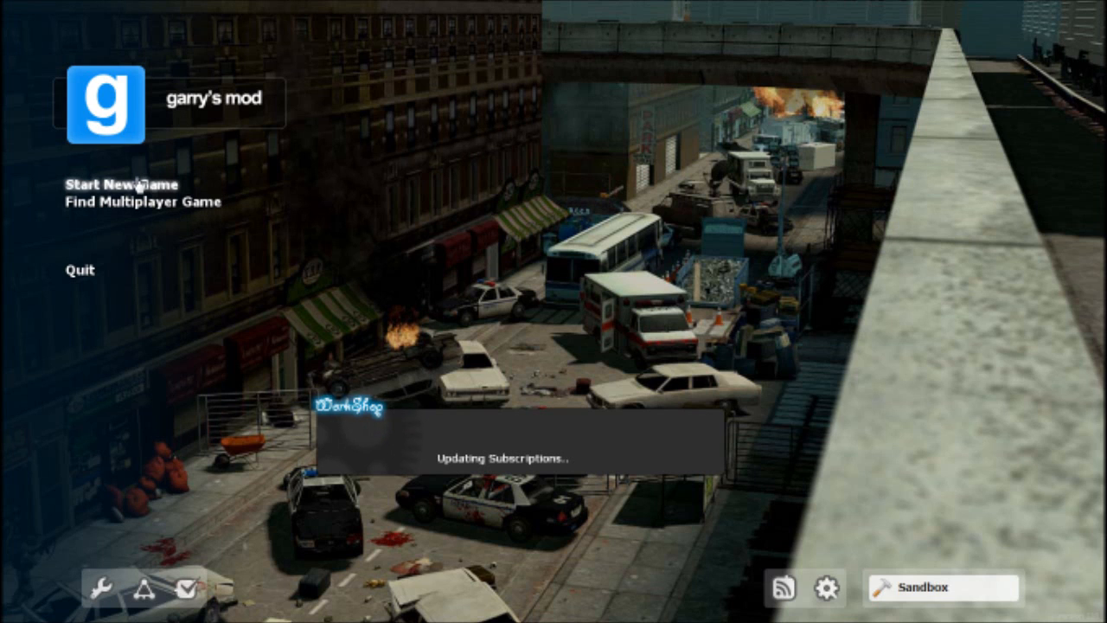
Open the Start New Game map list from the main menu
{"action": "left_click", "coordinate": [120, 183]}
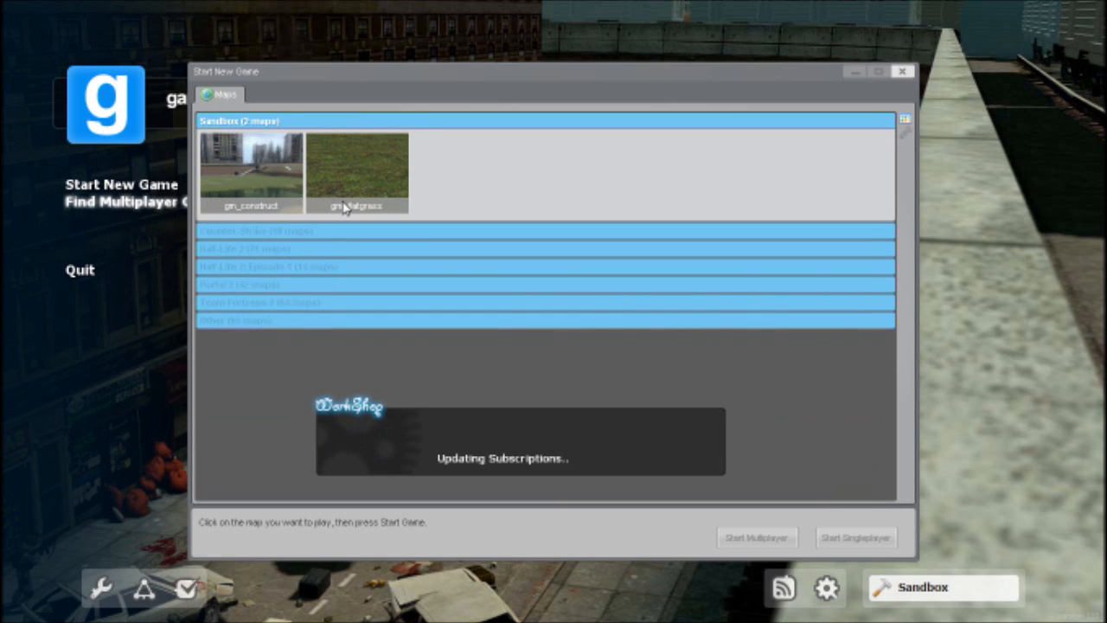
Select gm_flatgrass and launch it as a singleplayer Sandbox game
{"action": "left_click", "coordinate": [357, 169]}
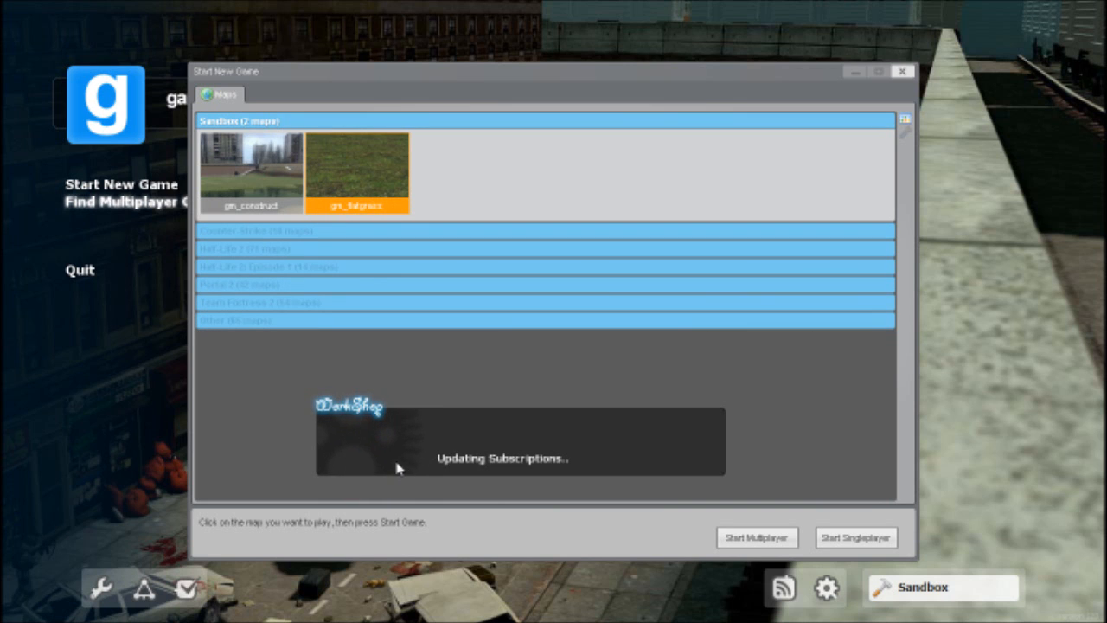
{"action": "left_click", "coordinate": [856, 537]}
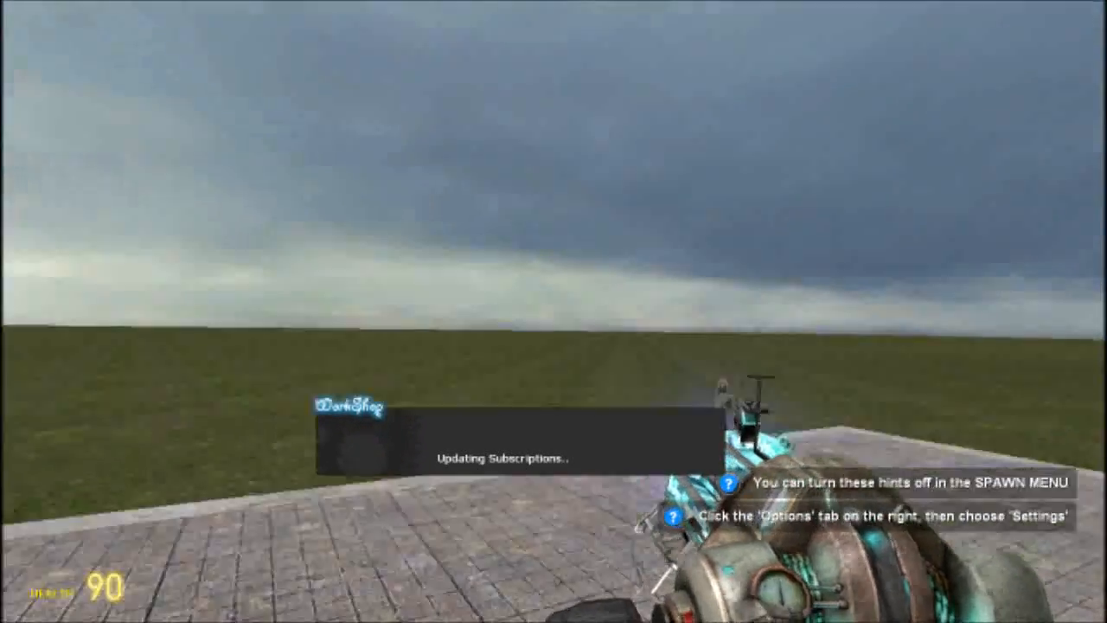
{"action": "key", "text": "q"}
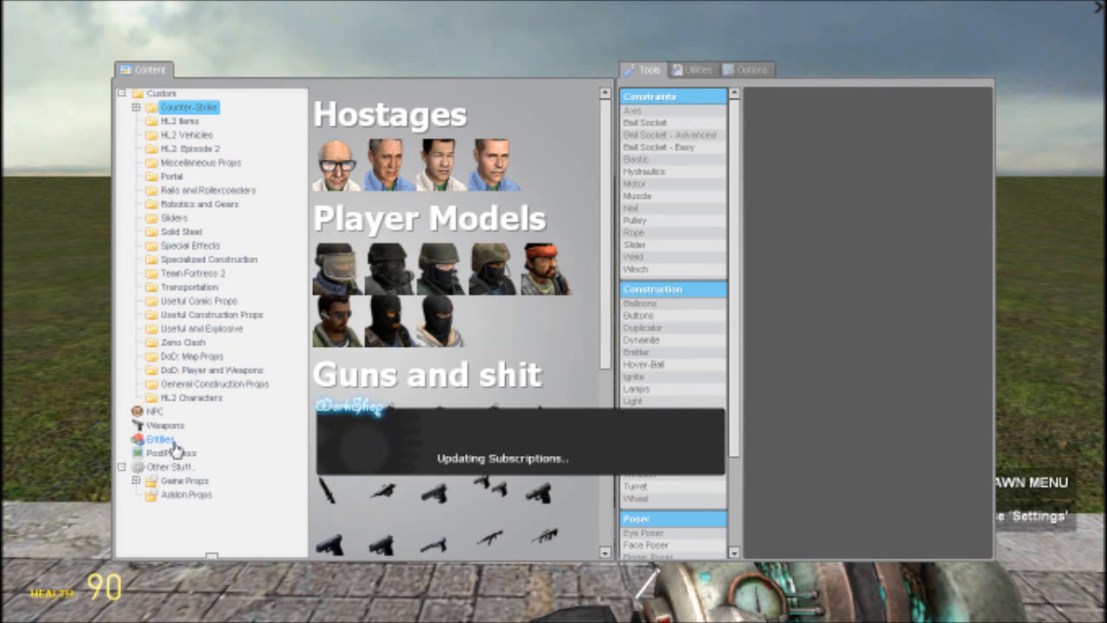
{"action": "left_click", "coordinate": [160, 439]}
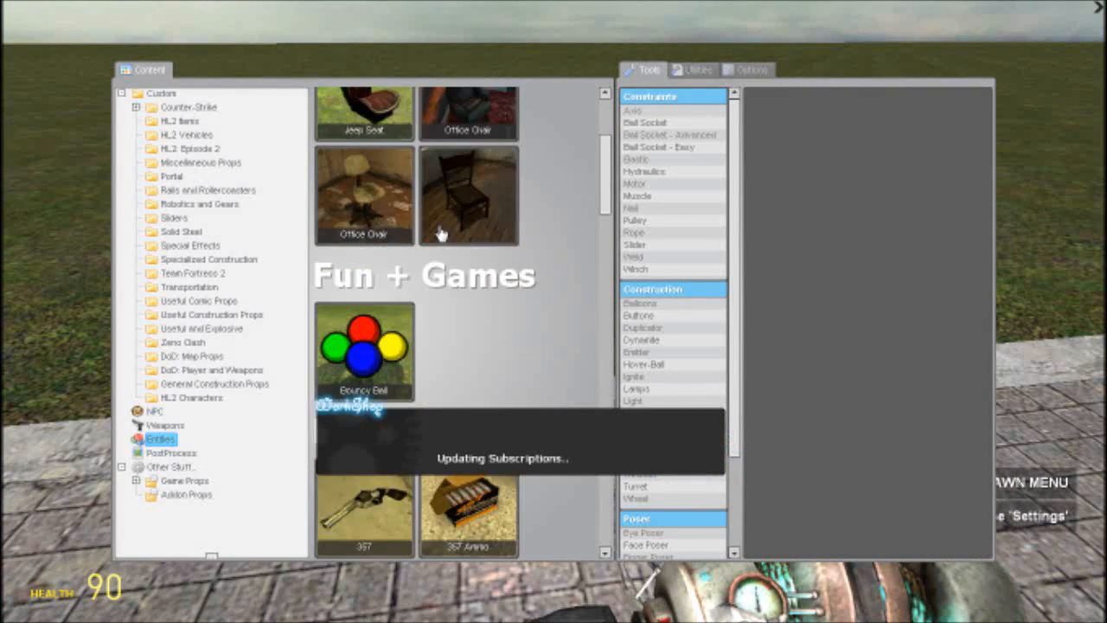
{"action": "scroll", "scroll_direction": "down", "scroll_amount": 3}
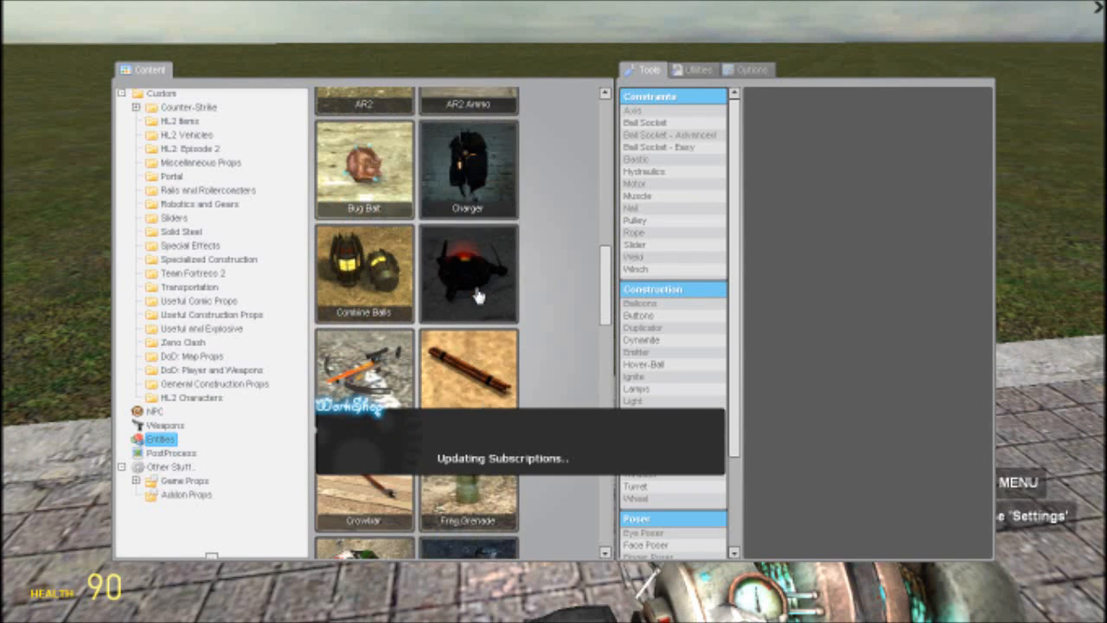
{"action": "scroll", "scroll_direction": "down", "scroll_amount": 3}
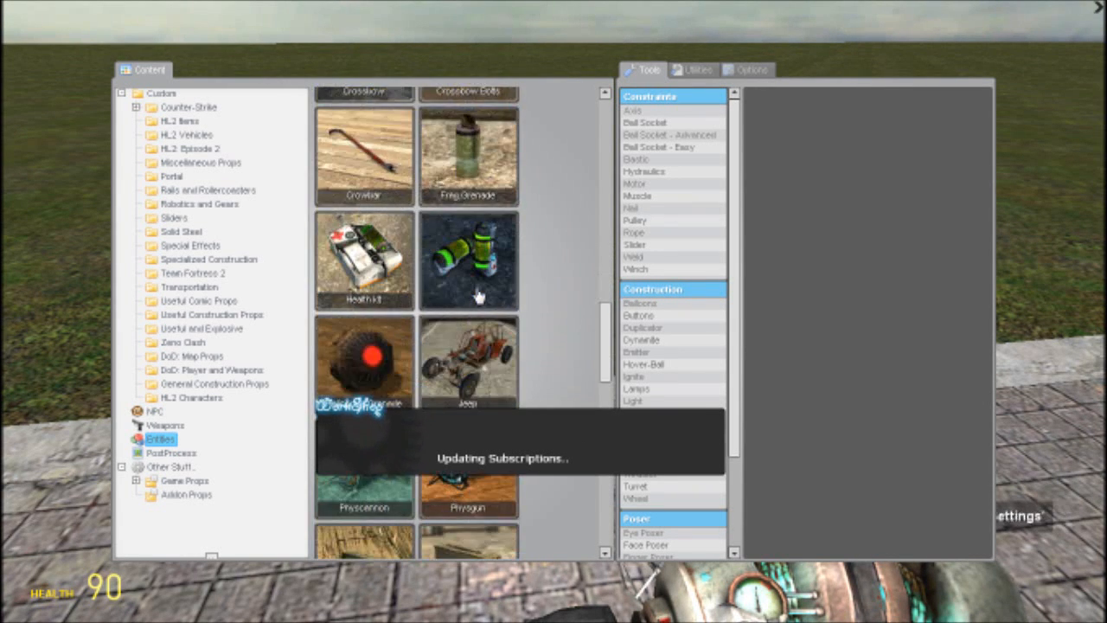
{"action": "scroll", "scroll_direction": "down", "scroll_amount": 3}
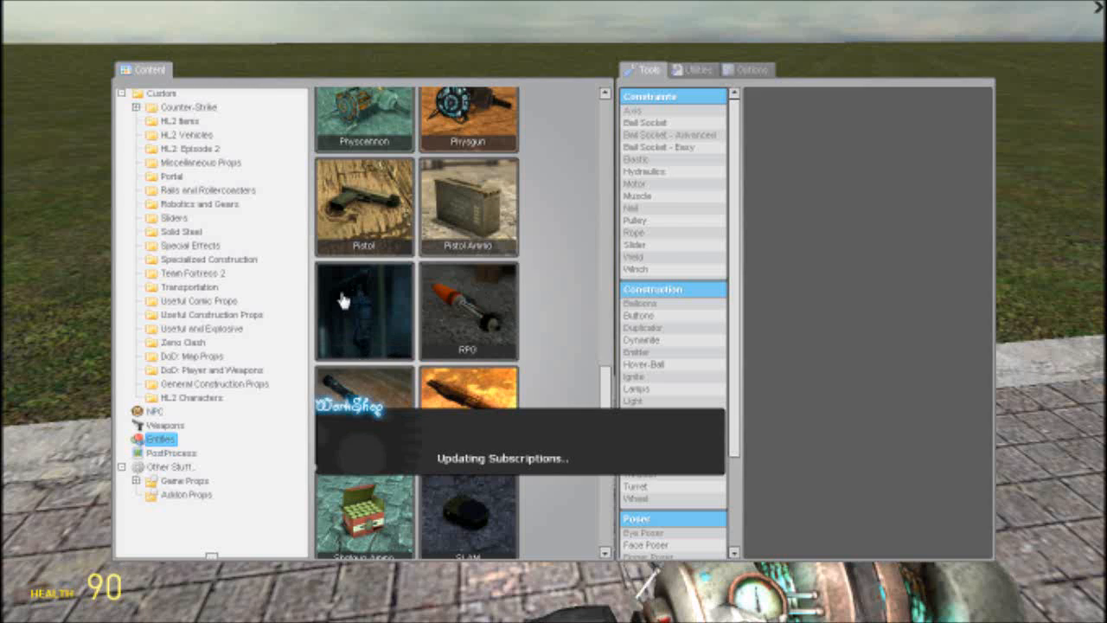
{"action": "scroll", "scroll_direction": "down", "scroll_amount": 3}
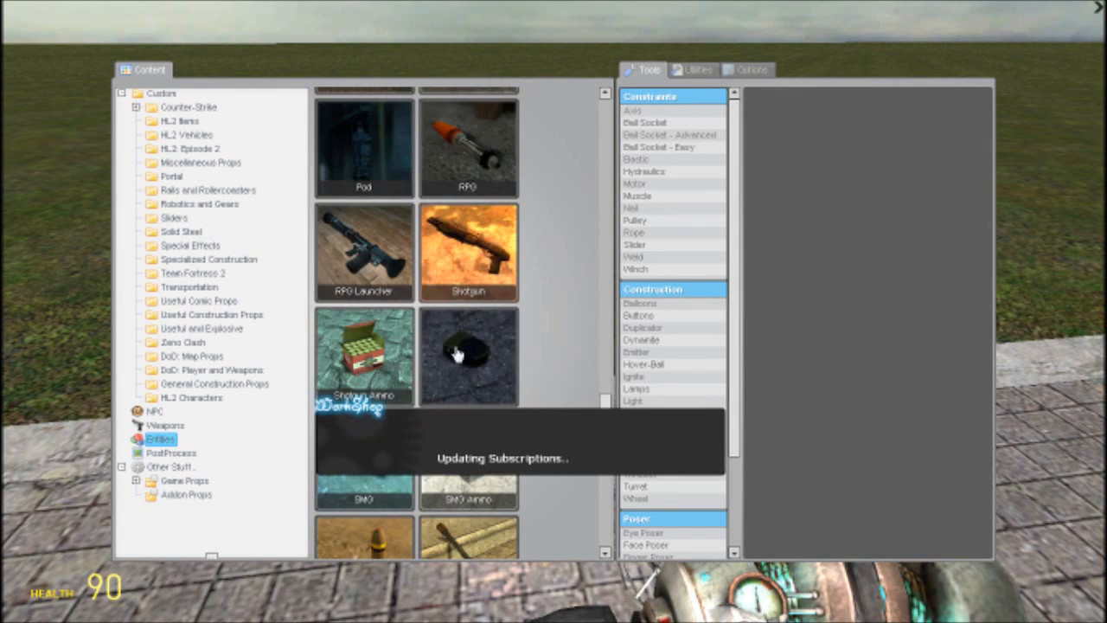
{"action": "scroll", "scroll_direction": "down", "scroll_amount": 3}
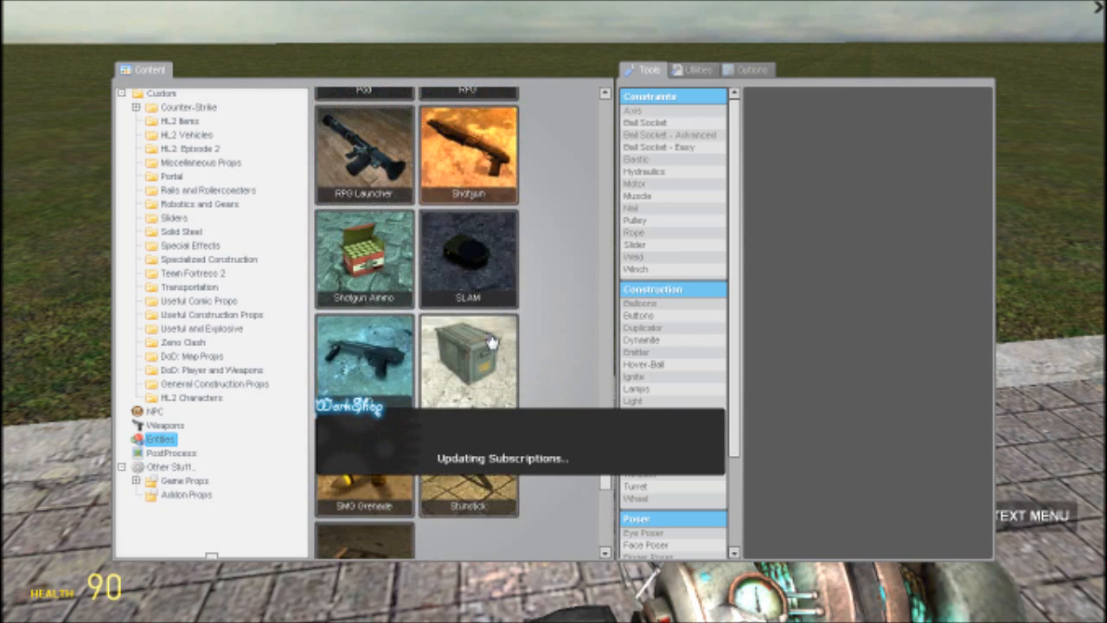
{"action": "key", "text": "q"}
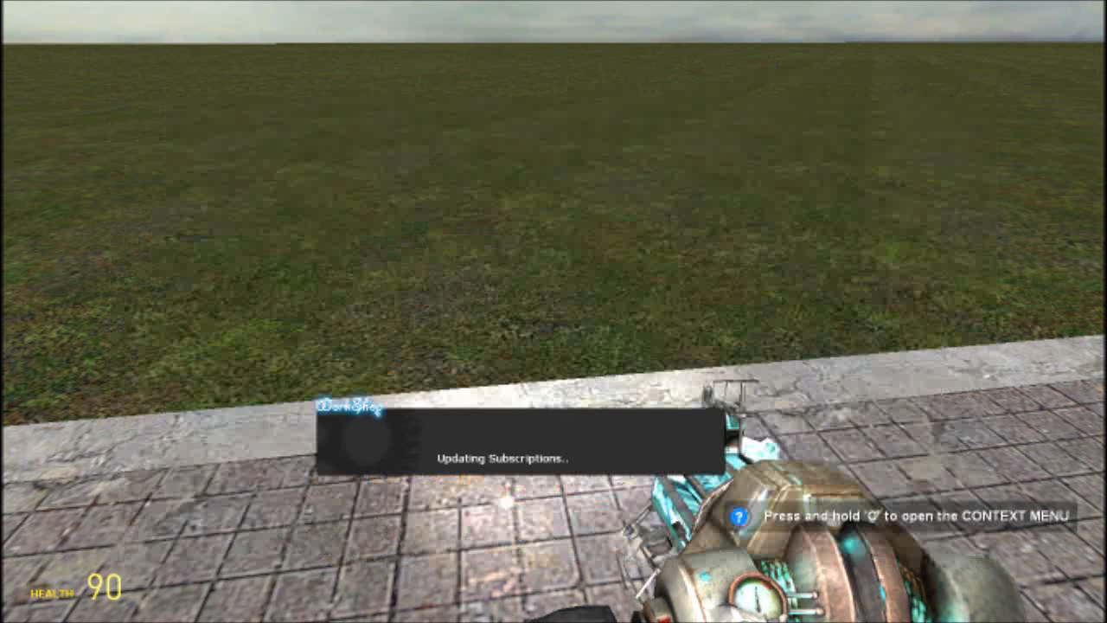
Pause the game and view the Audio tab of the Options
{"action": "key", "text": "Escape"}
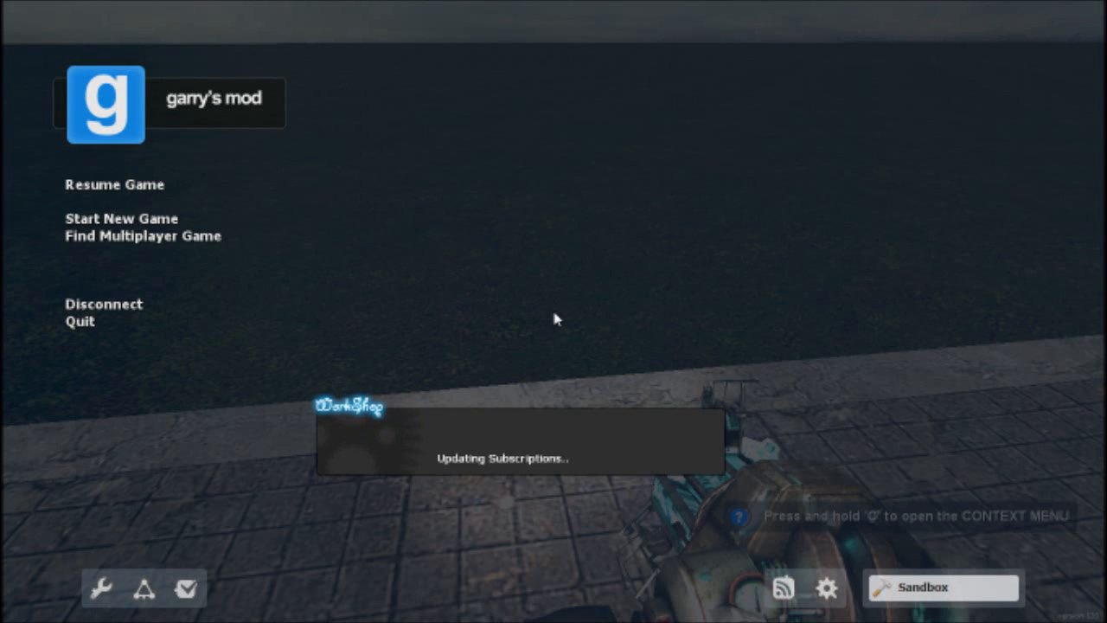
{"action": "mouse_move", "coordinate": [99, 589]}
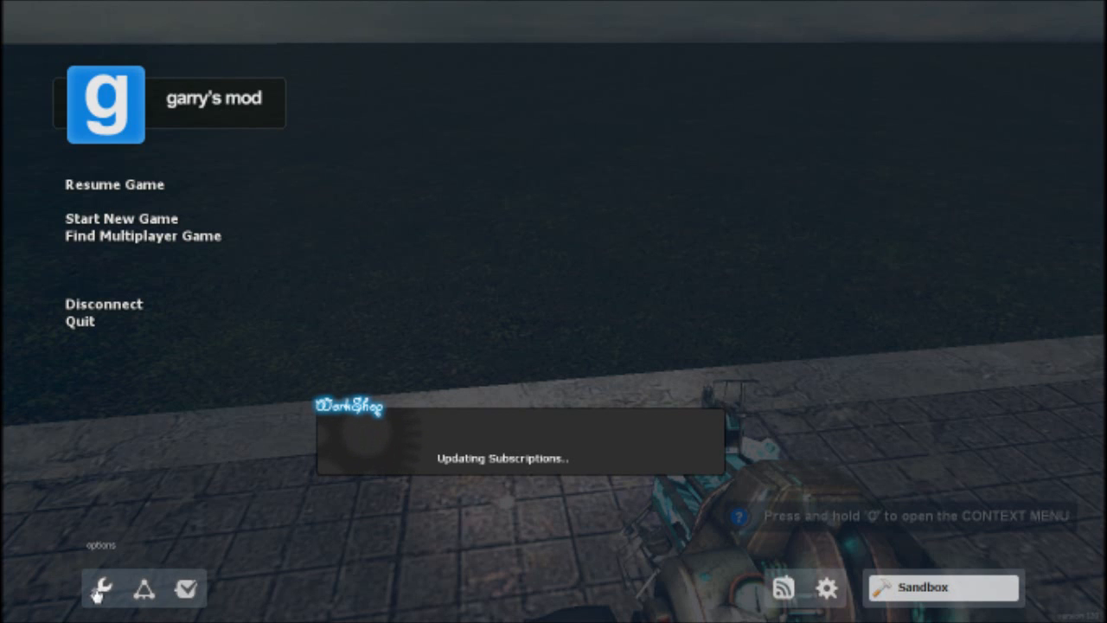
{"action": "left_click", "coordinate": [100, 588]}
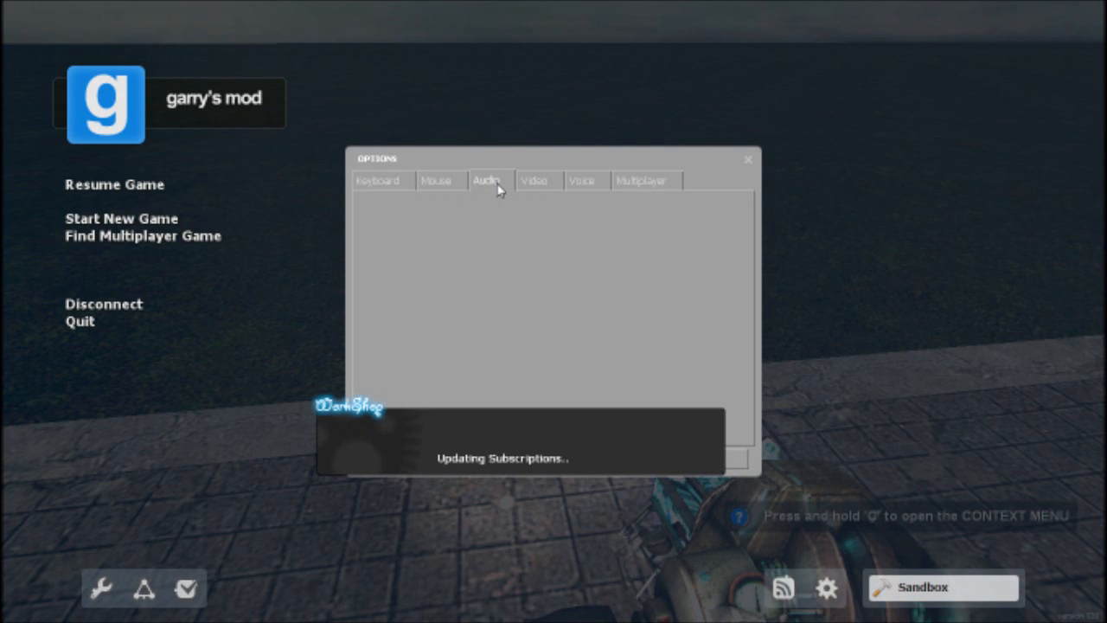
{"action": "left_click", "coordinate": [486, 180]}
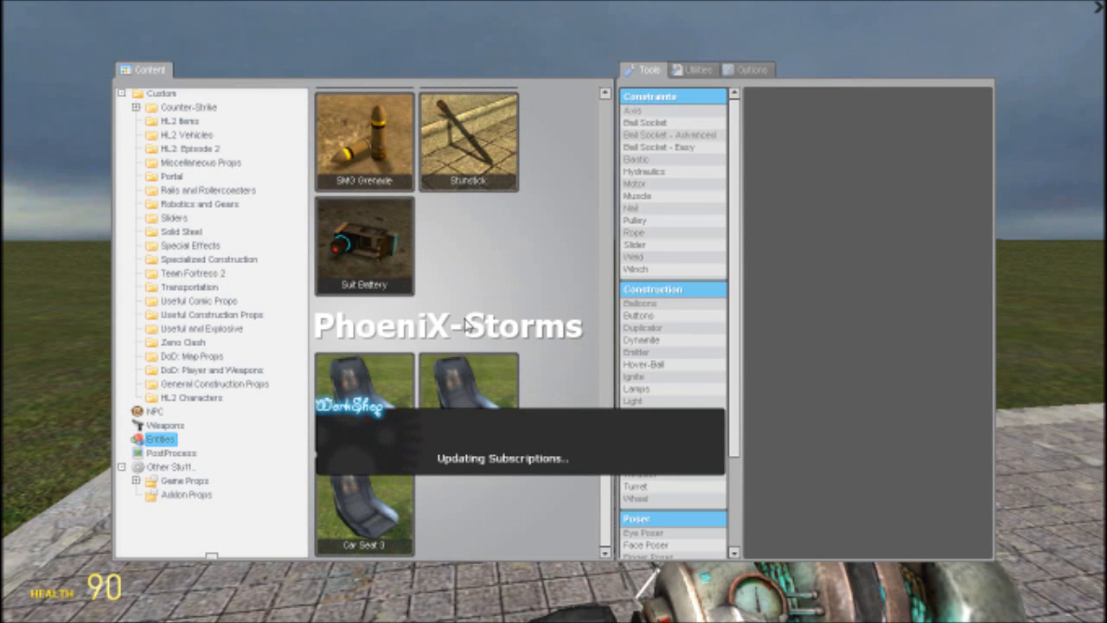
{"action": "mouse_move", "coordinate": [470, 415]}
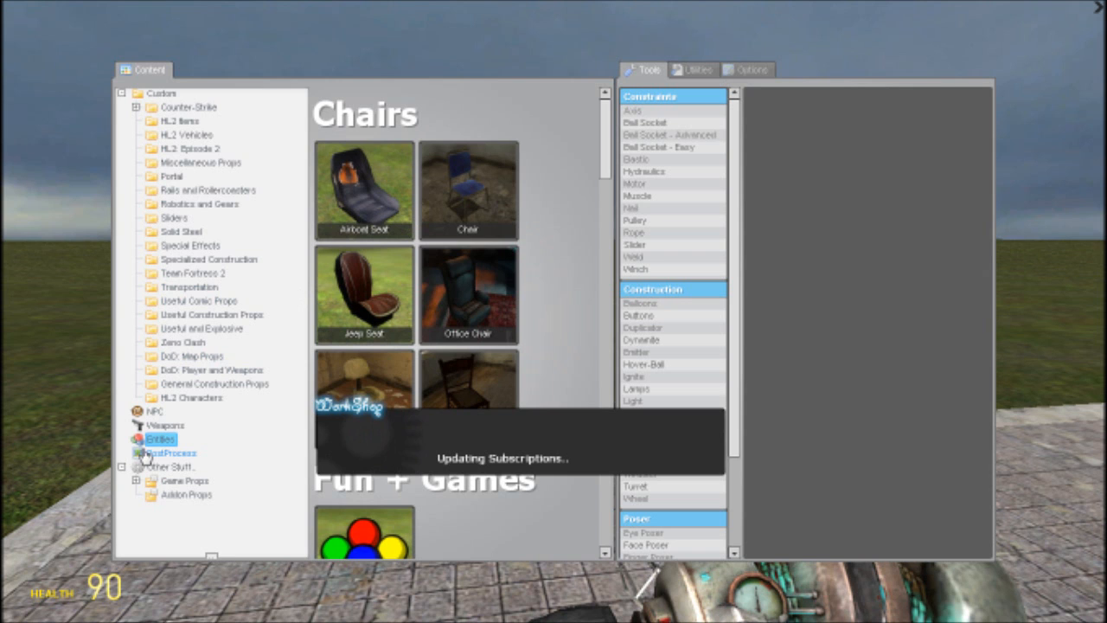
Show the NPC category and scroll past Combine to Kleiner, Eli and Alyx
{"action": "left_click", "coordinate": [154, 410]}
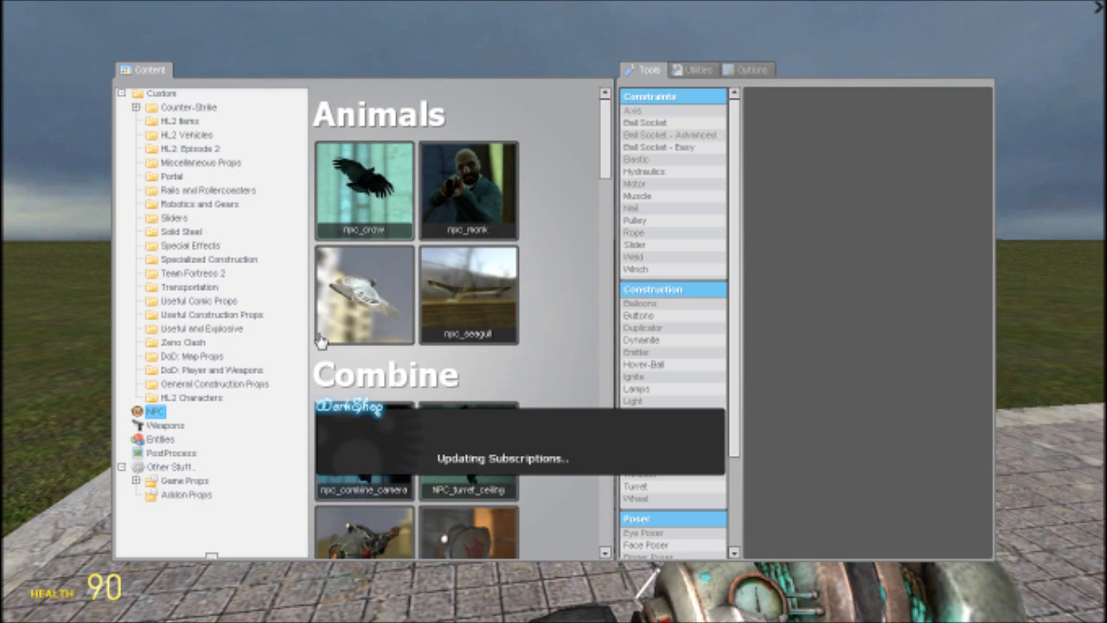
{"action": "scroll", "scroll_direction": "down", "scroll_amount": 3}
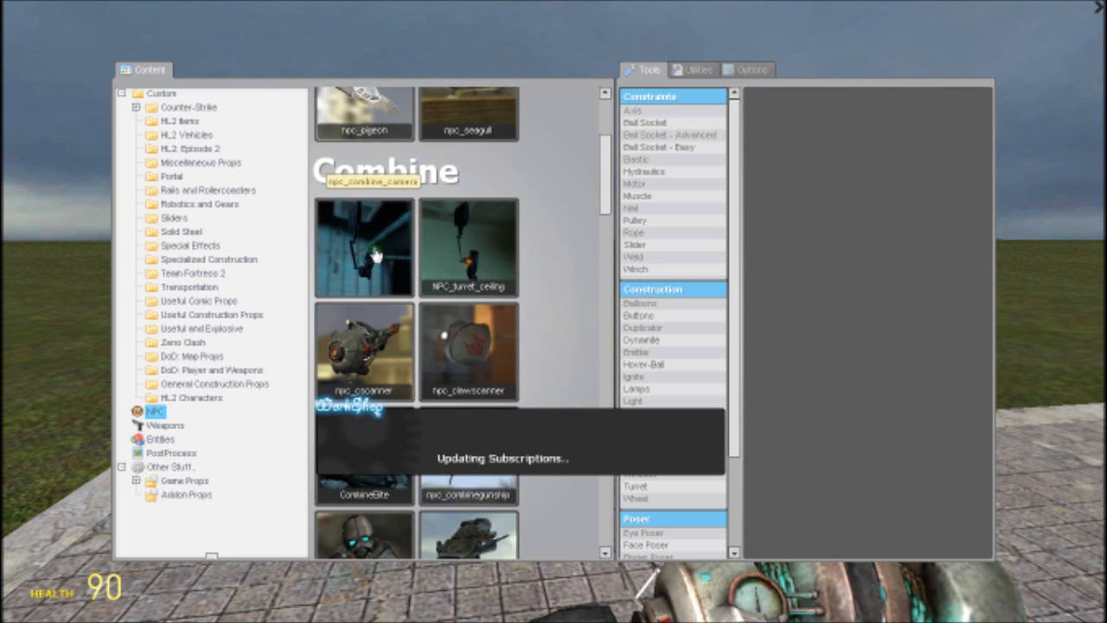
{"action": "scroll", "scroll_direction": "down", "scroll_amount": 3}
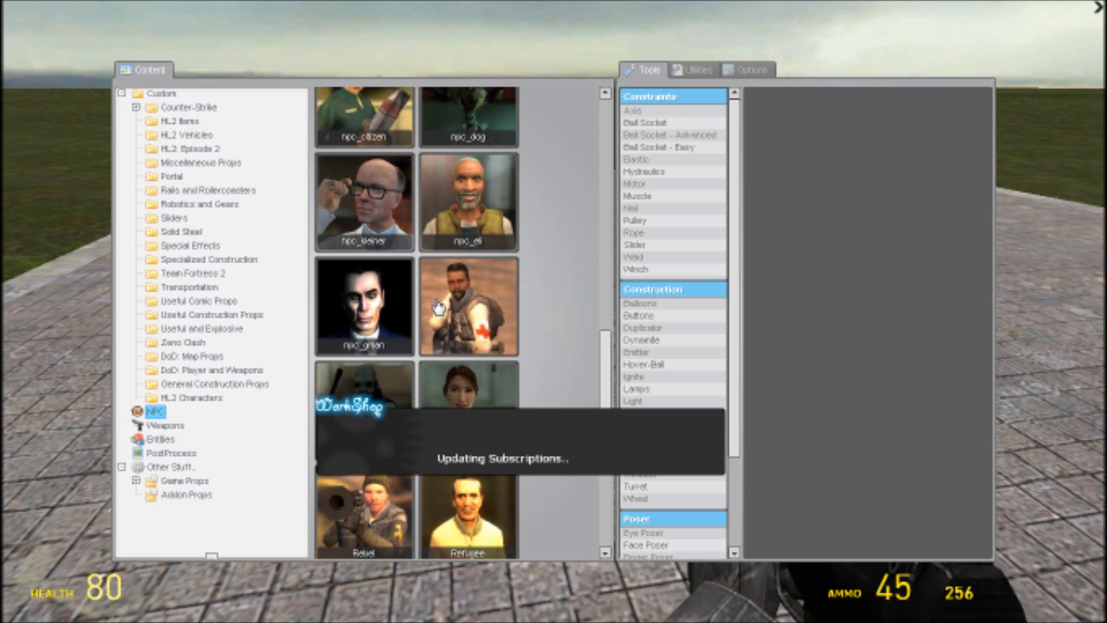
Scroll the NPC list down to the Zombies + Enemies section with fast zombies
{"action": "scroll", "scroll_direction": "down", "scroll_amount": 3}
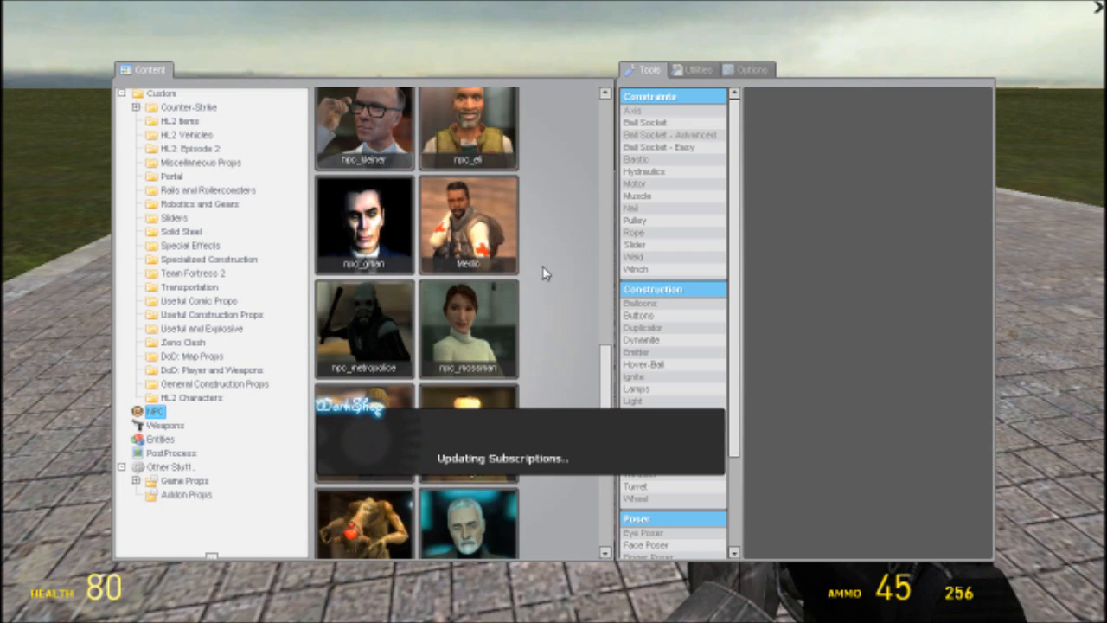
{"action": "scroll", "scroll_direction": "down", "scroll_amount": 3}
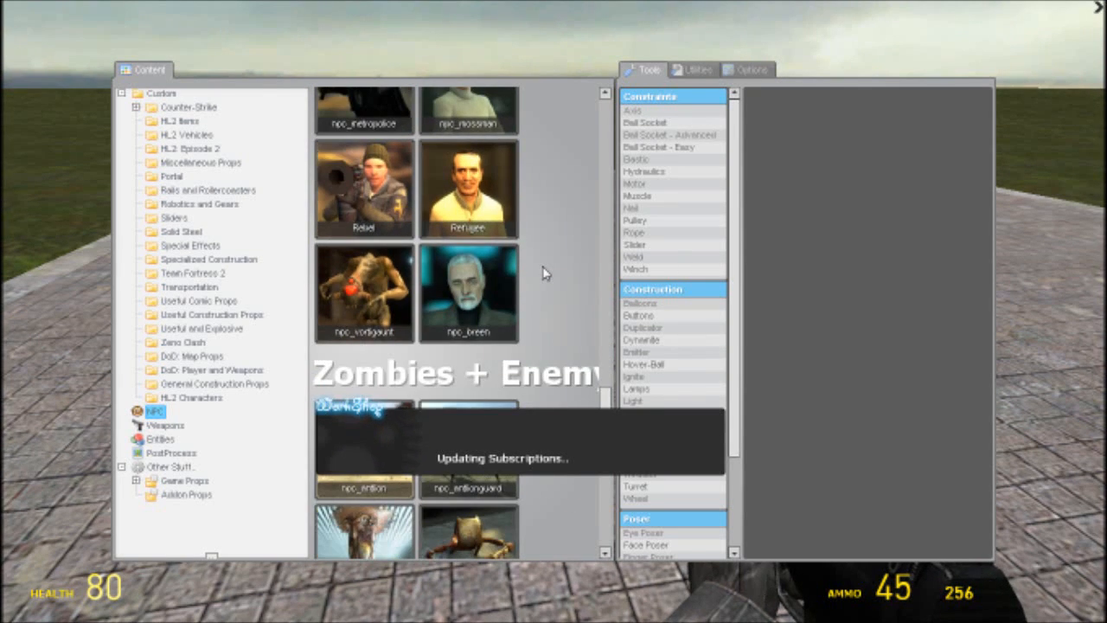
{"action": "scroll", "scroll_direction": "down", "scroll_amount": 3}
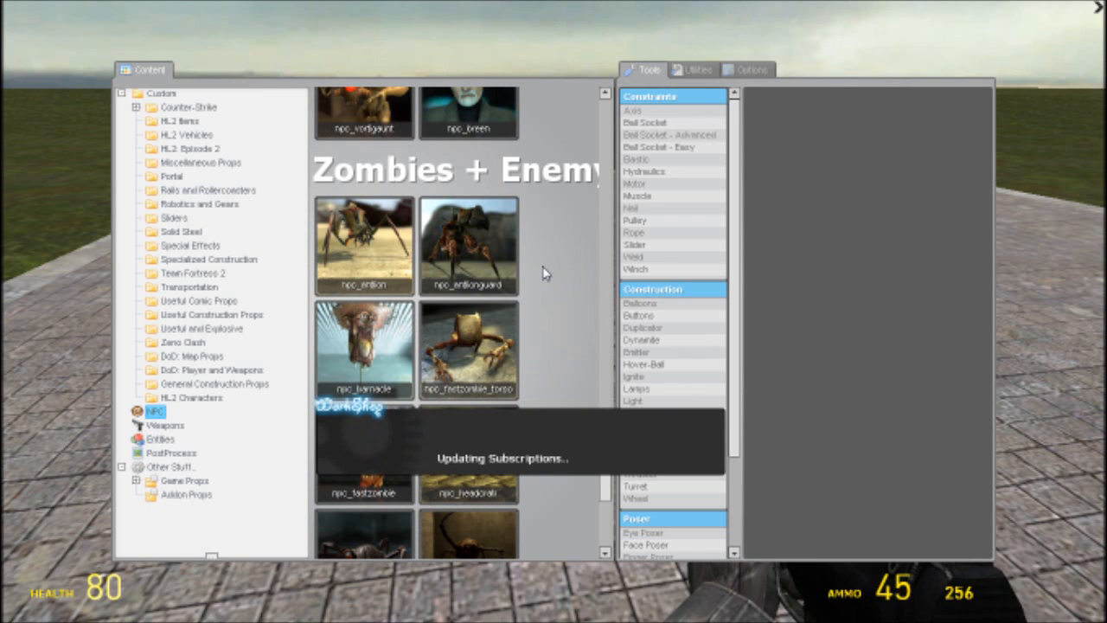
{"action": "scroll", "scroll_direction": "down", "scroll_amount": 3}
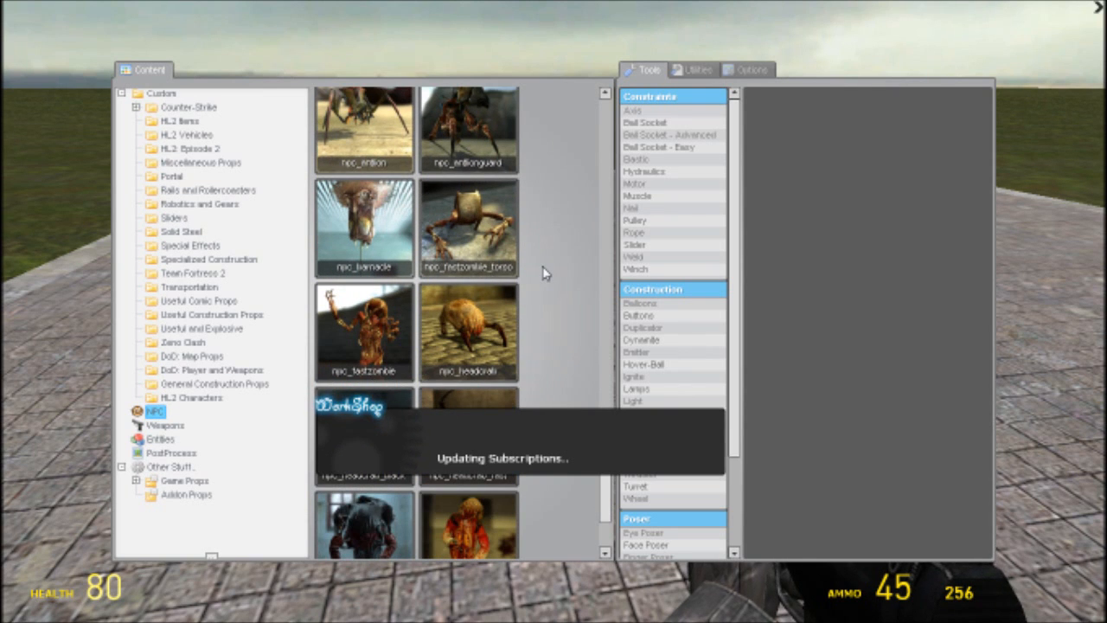
{"action": "scroll", "scroll_direction": "down", "scroll_amount": 3}
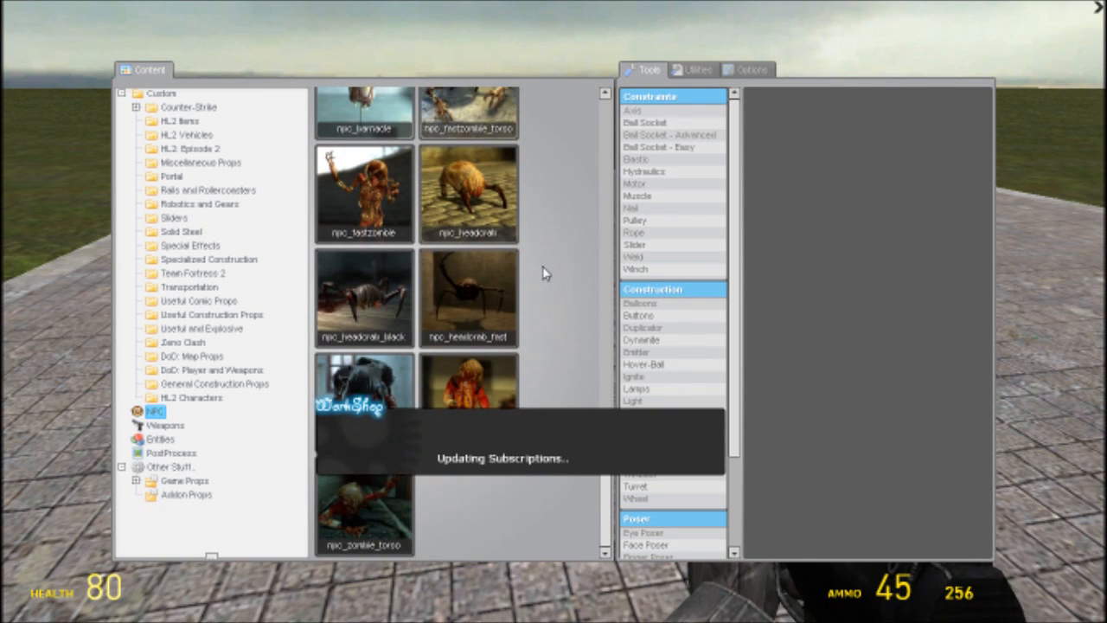
{"action": "mouse_move", "coordinate": [516, 367]}
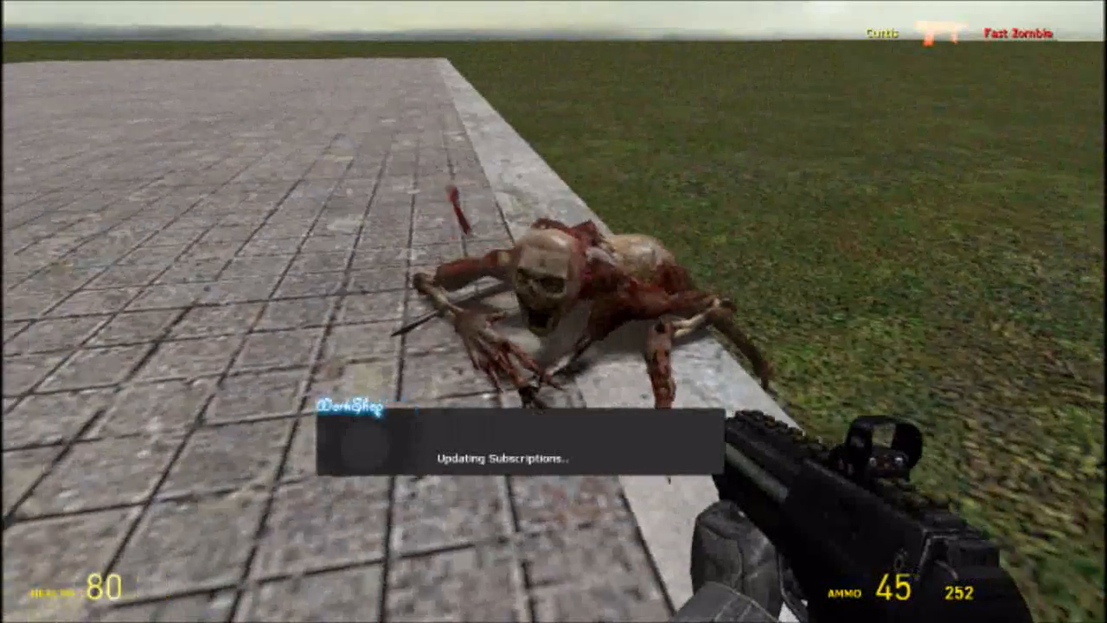
Browse the Half-Life 2 entities list, then display the Player Model grid
{"action": "left_click", "coordinate": [554, 311]}
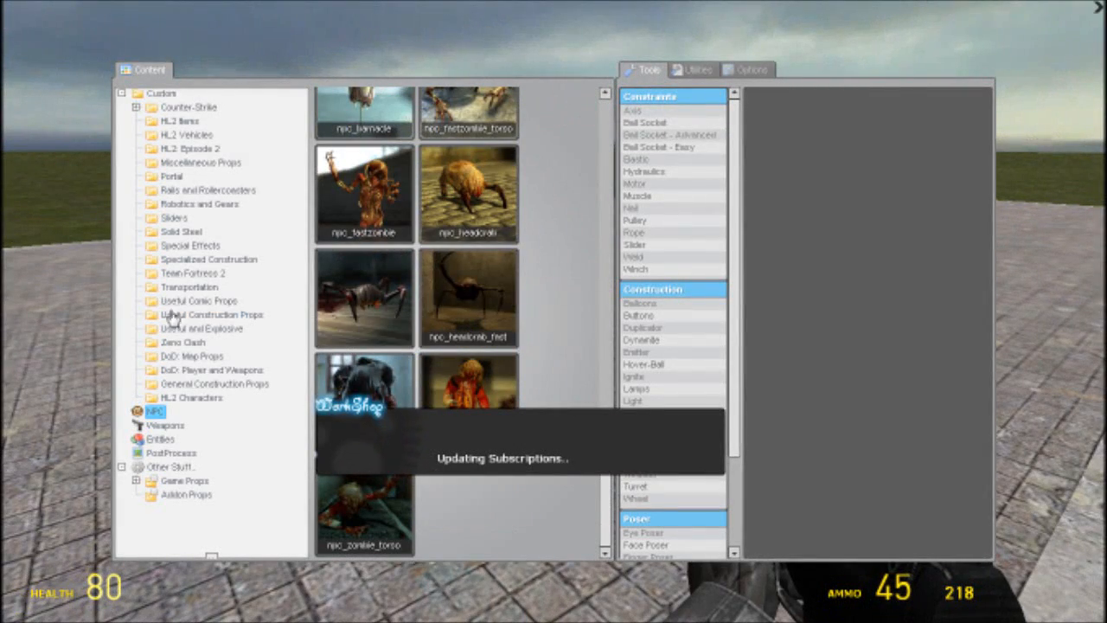
{"action": "left_click", "coordinate": [160, 440]}
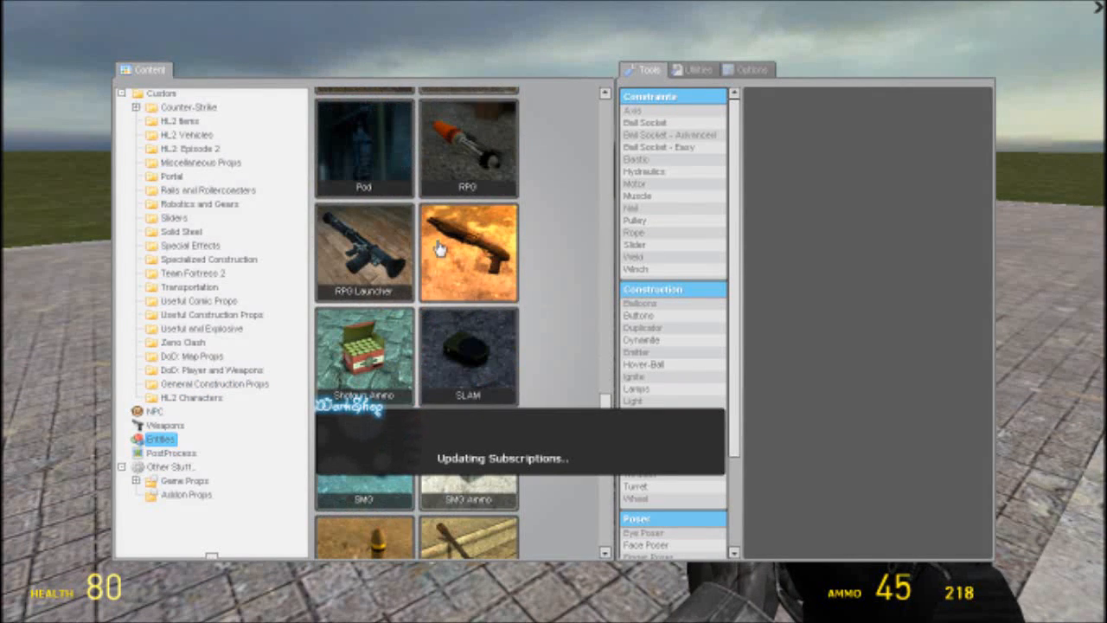
{"action": "scroll", "scroll_direction": "down", "scroll_amount": 3}
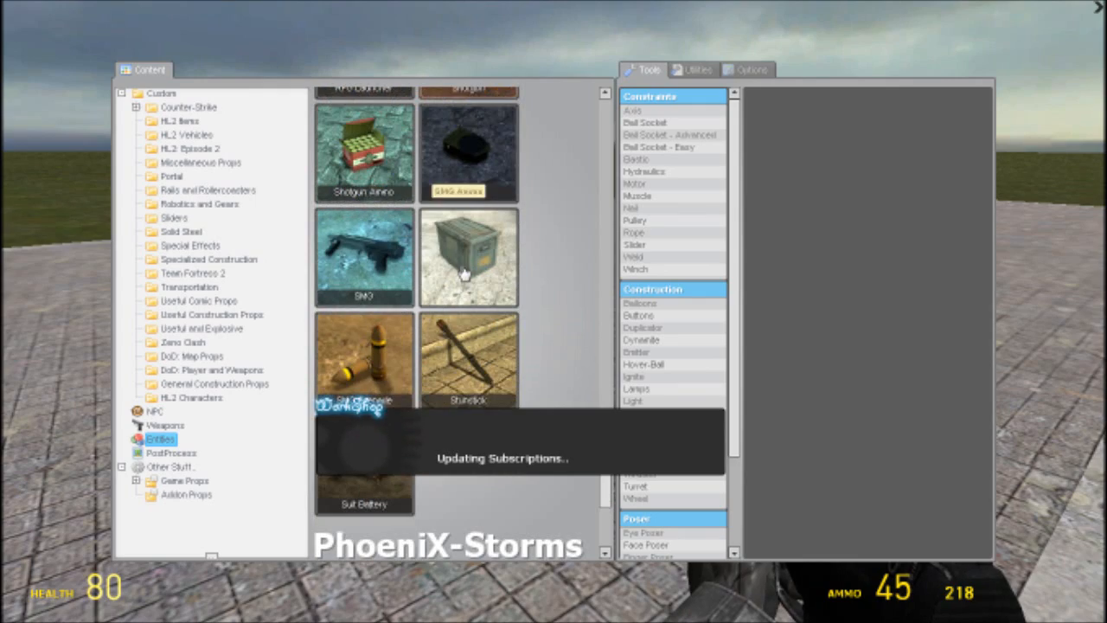
{"action": "scroll", "scroll_direction": "down", "scroll_amount": 3}
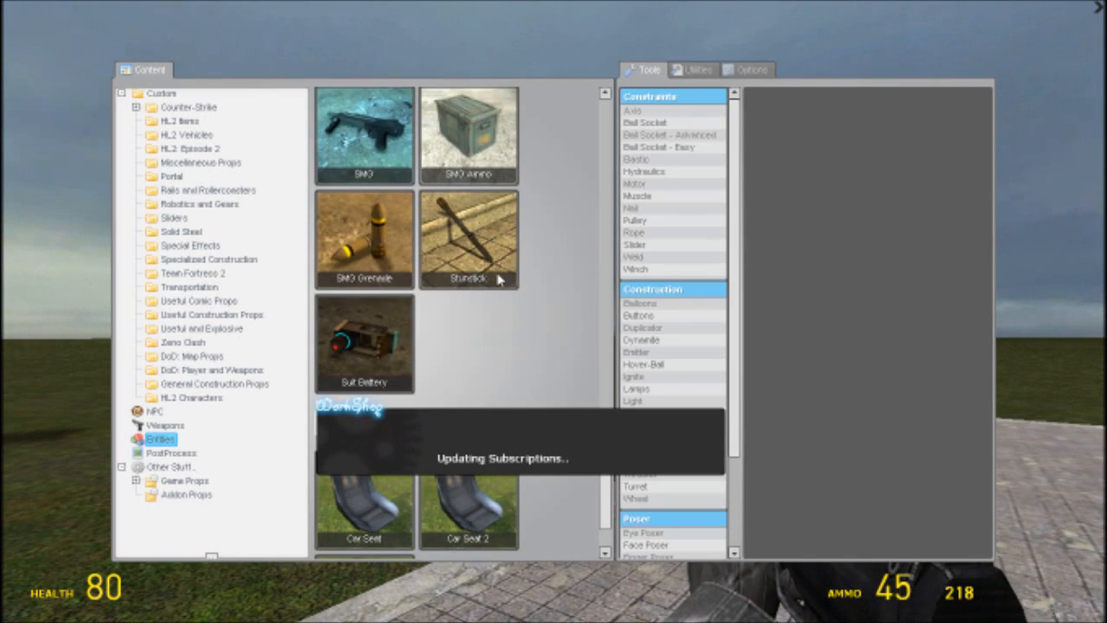
{"action": "scroll", "scroll_direction": "down", "scroll_amount": 3}
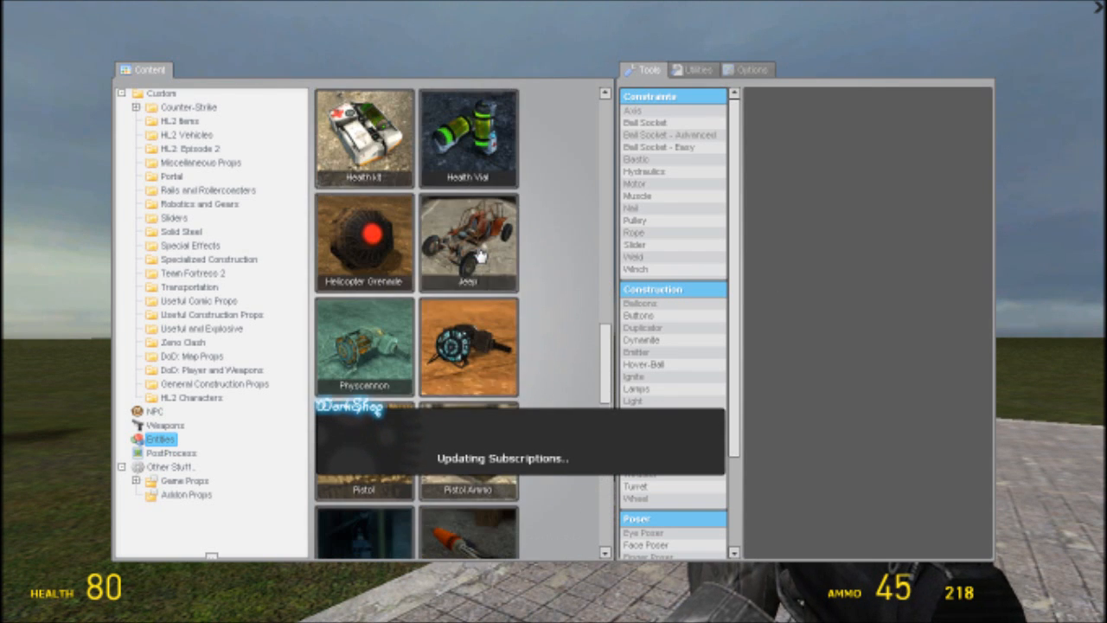
{"action": "scroll", "scroll_direction": "up", "scroll_amount": 3}
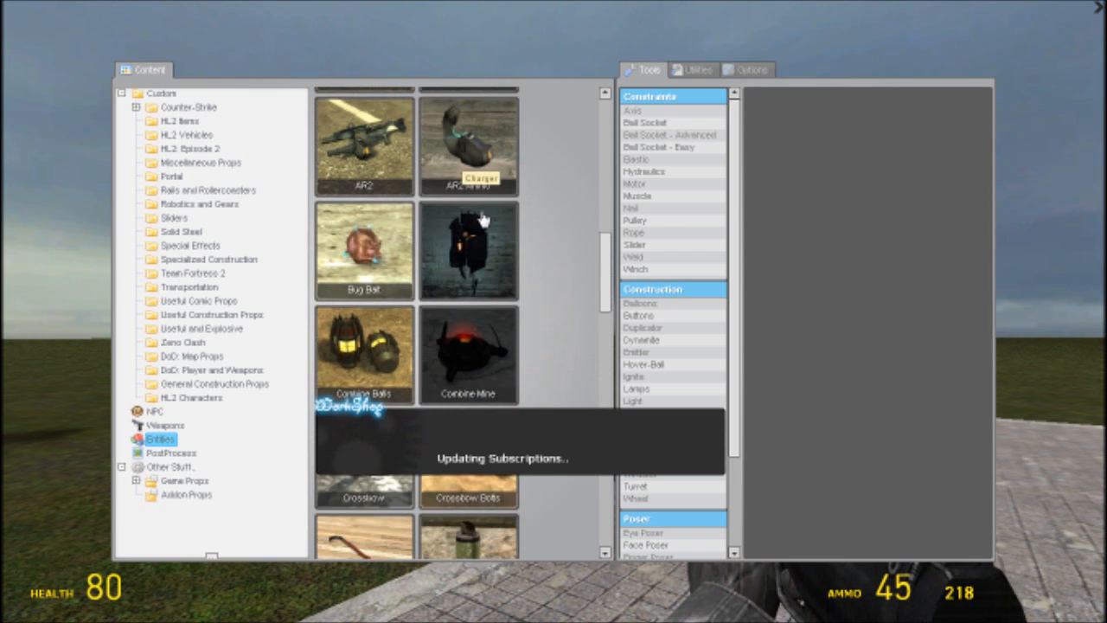
{"action": "left_click", "coordinate": [750, 69]}
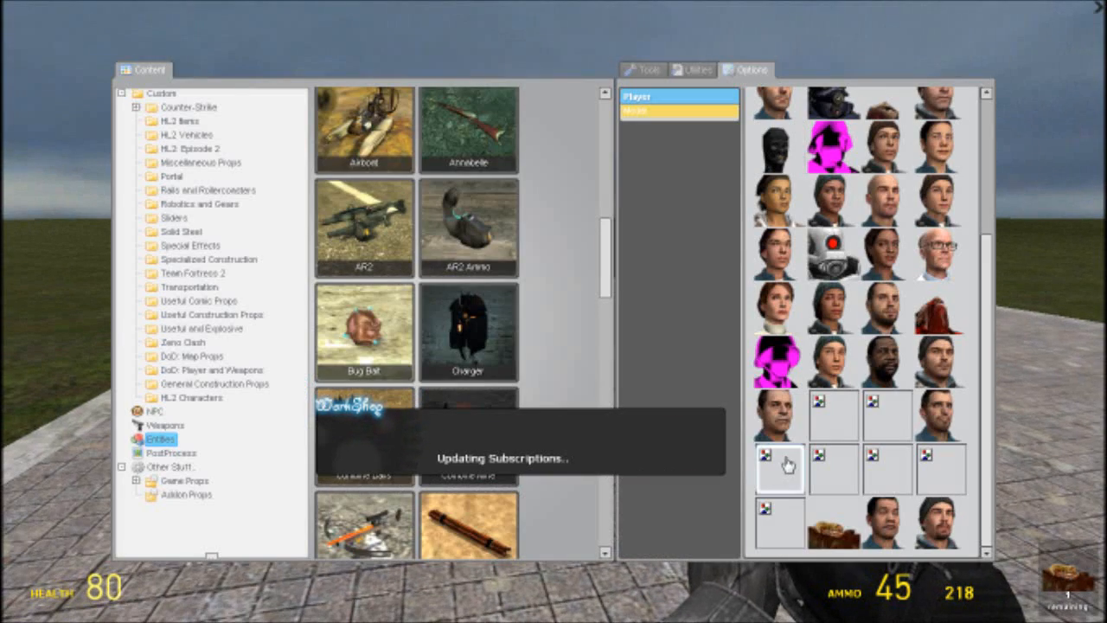
Choose a player model and look over the Utilities and Tools lists
{"action": "left_click", "coordinate": [833, 361]}
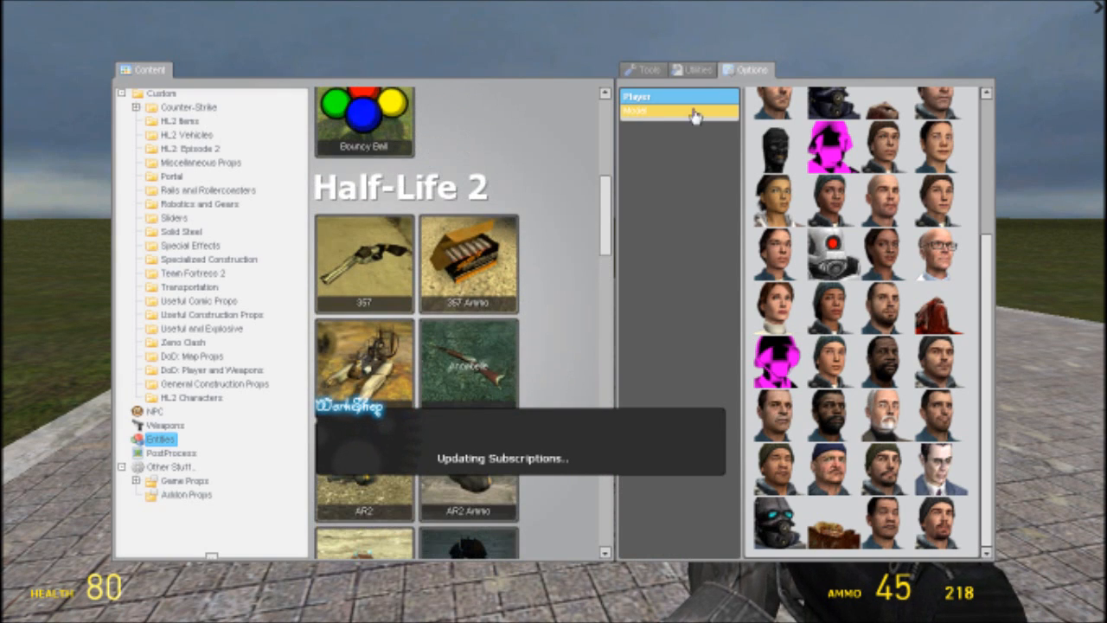
{"action": "left_click", "coordinate": [692, 70]}
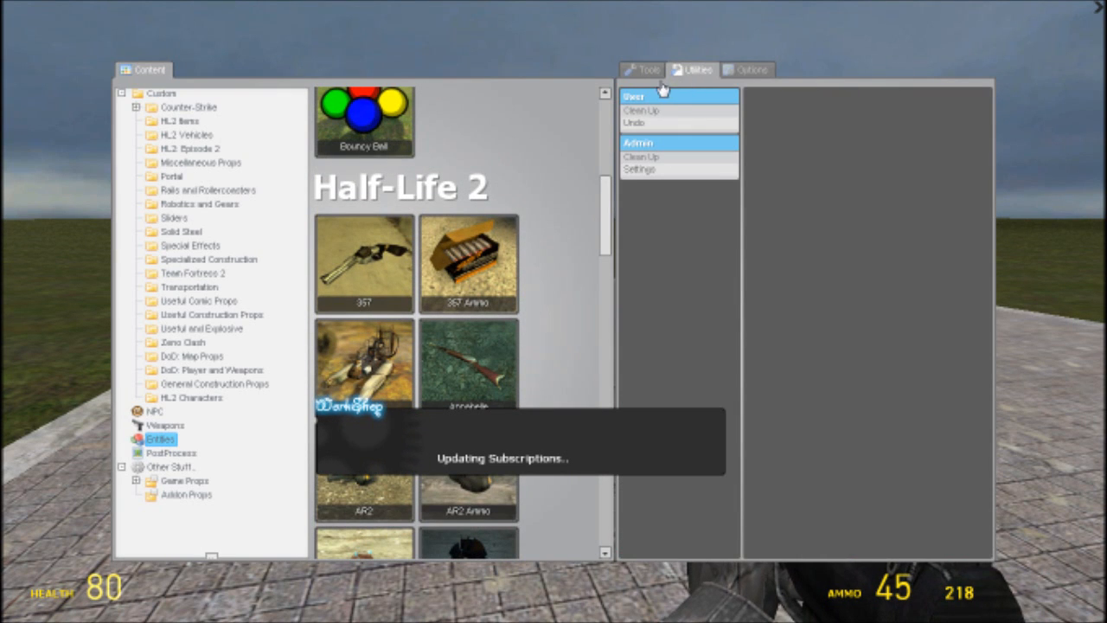
{"action": "left_click", "coordinate": [648, 70]}
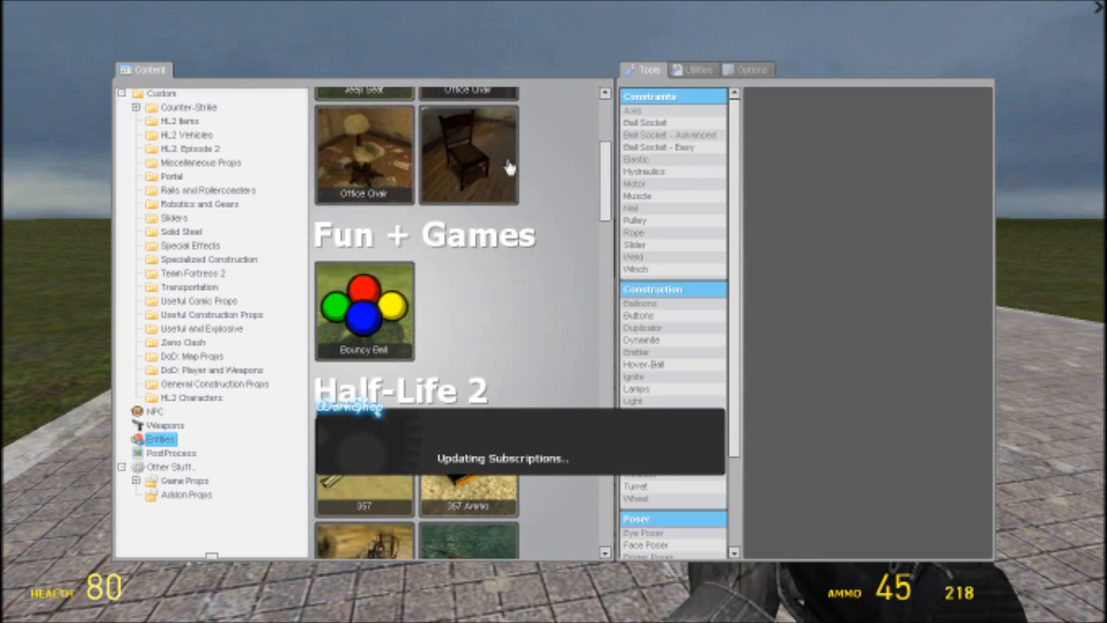
{"action": "scroll", "scroll_direction": "down", "scroll_amount": 3}
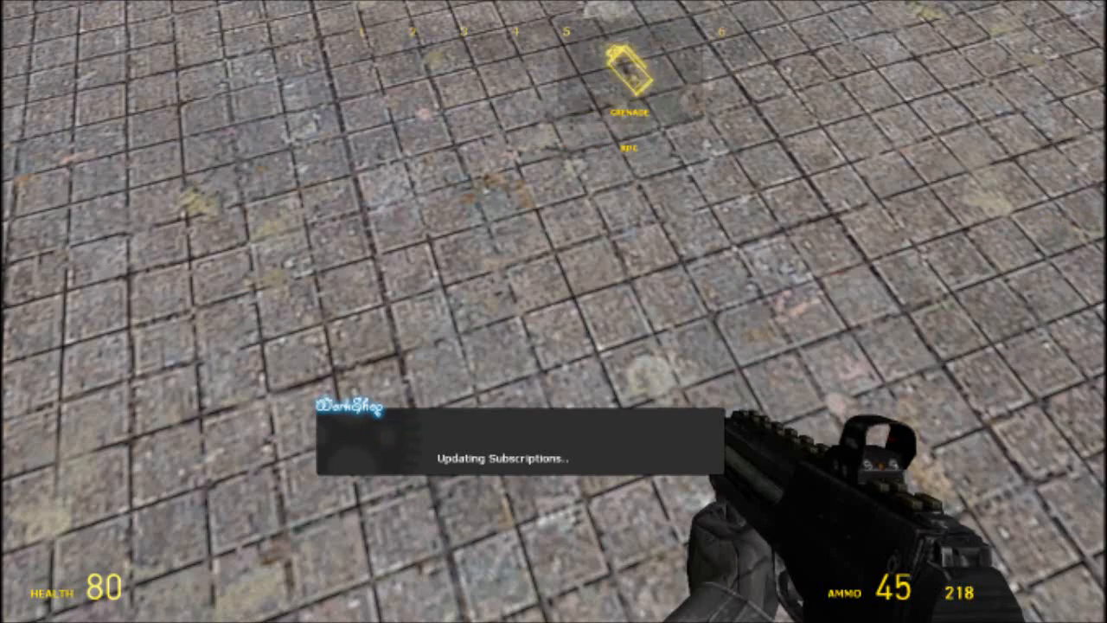
Enable a screen overlay from the spawn menu's PostProcess category
{"action": "key", "text": "q"}
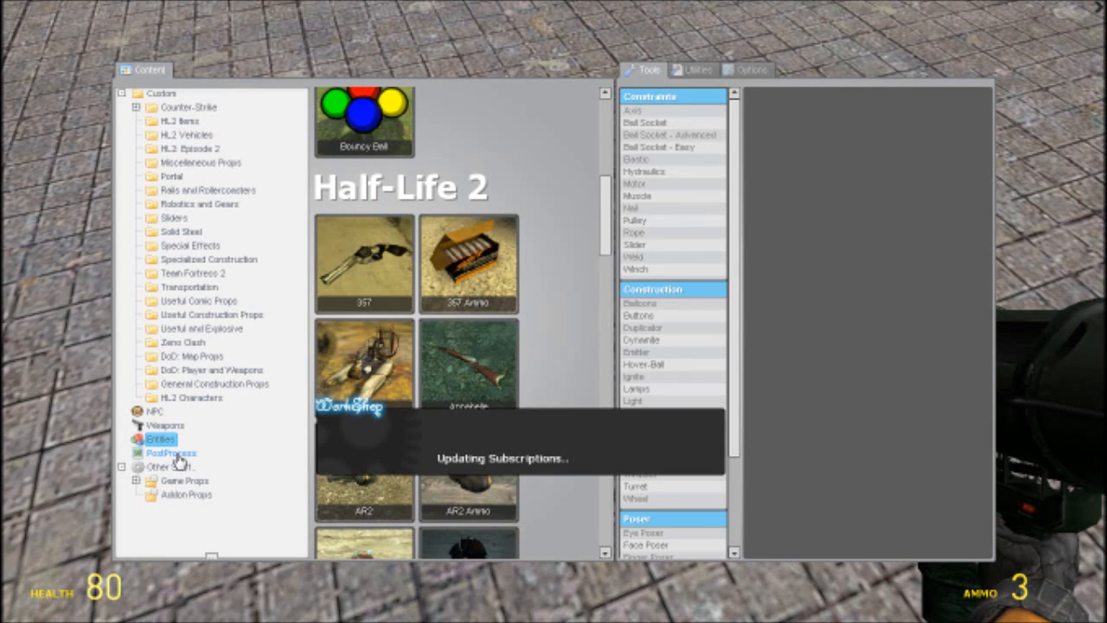
{"action": "left_click", "coordinate": [170, 453]}
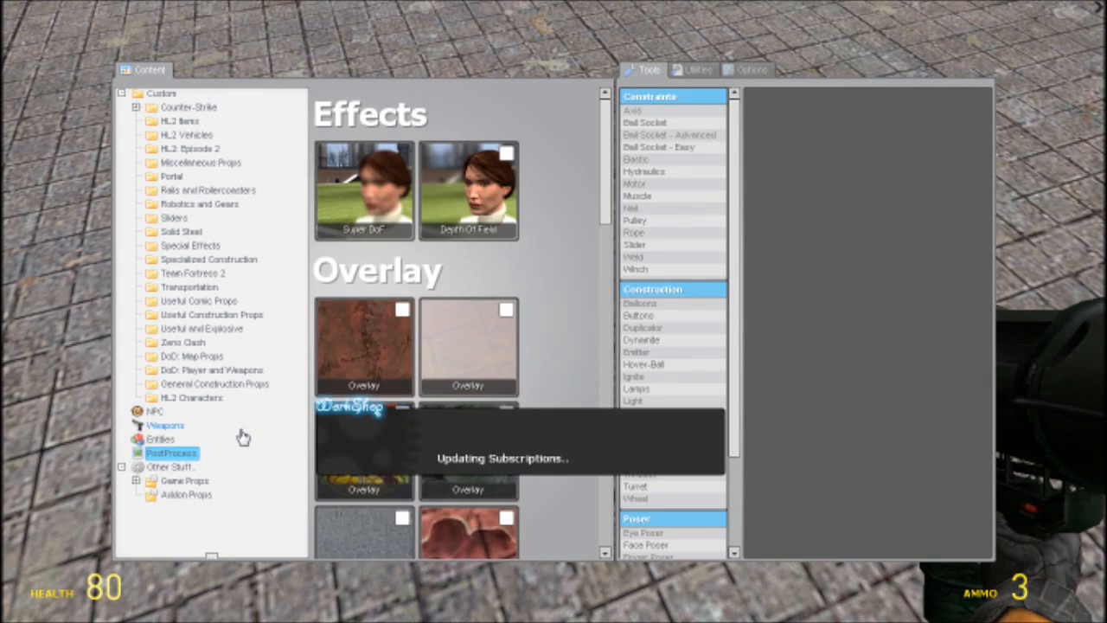
{"action": "scroll", "scroll_direction": "down", "scroll_amount": 3}
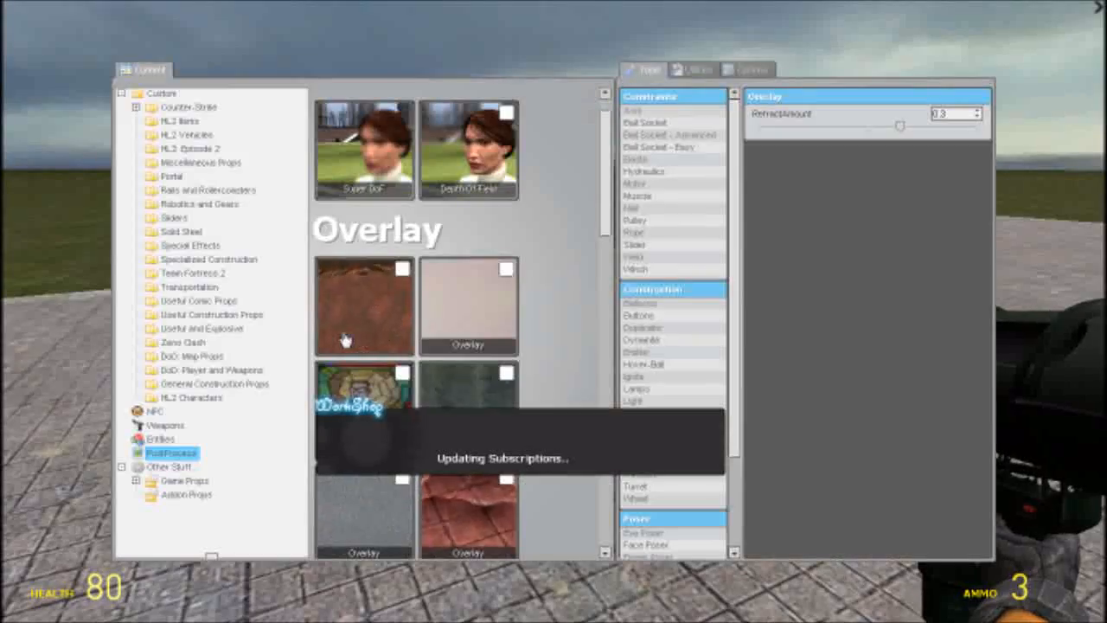
{"action": "left_click", "coordinate": [364, 305]}
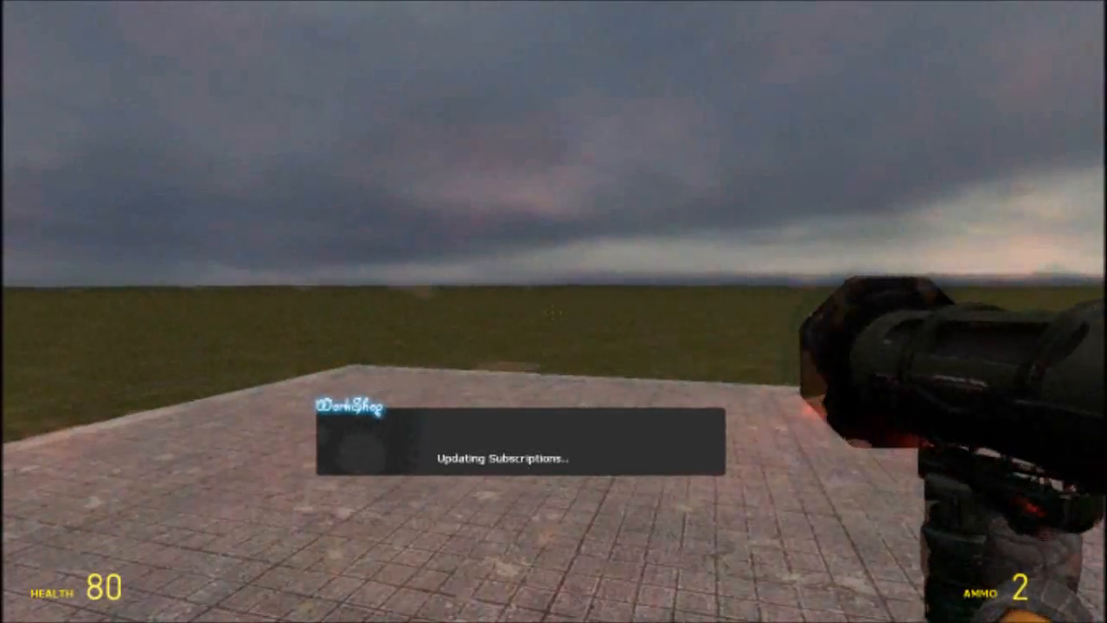
Reopen the spawn menu and scroll the Overlay list for another overlay
{"action": "key", "text": "q"}
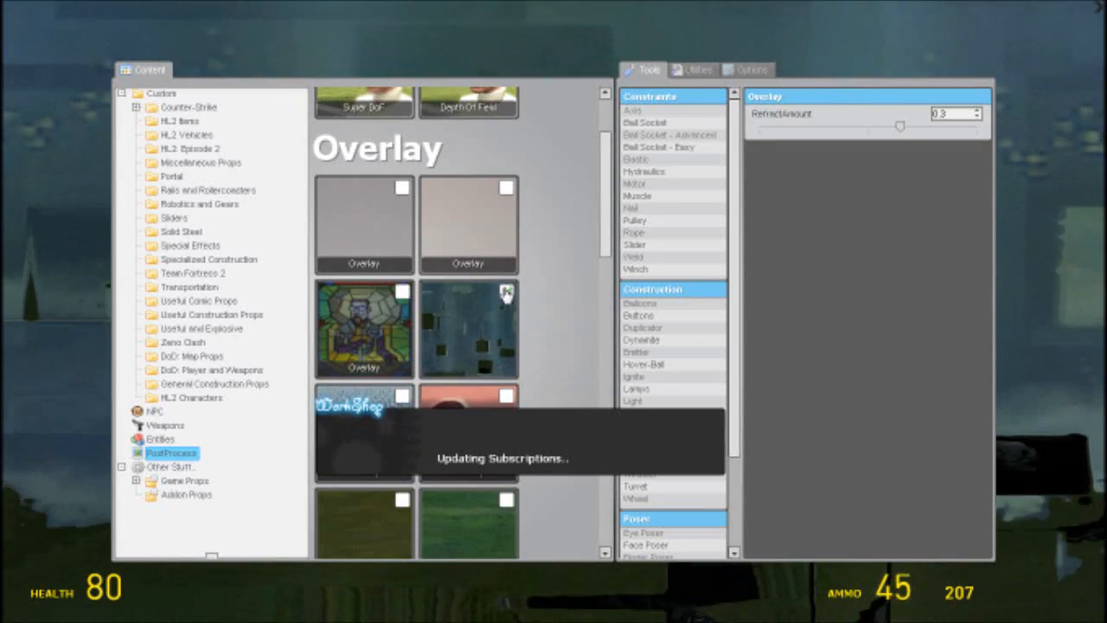
{"action": "scroll", "scroll_direction": "down", "scroll_amount": 3}
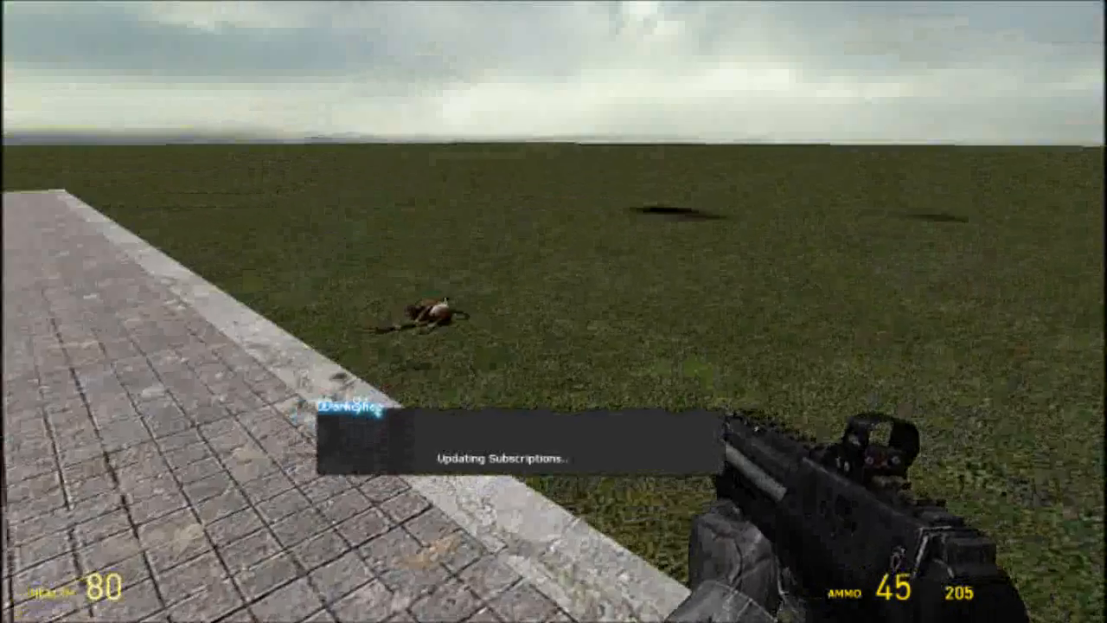
Tick the Sobel shader to view it, then reopen the menu to untick it
{"action": "key", "text": "q"}
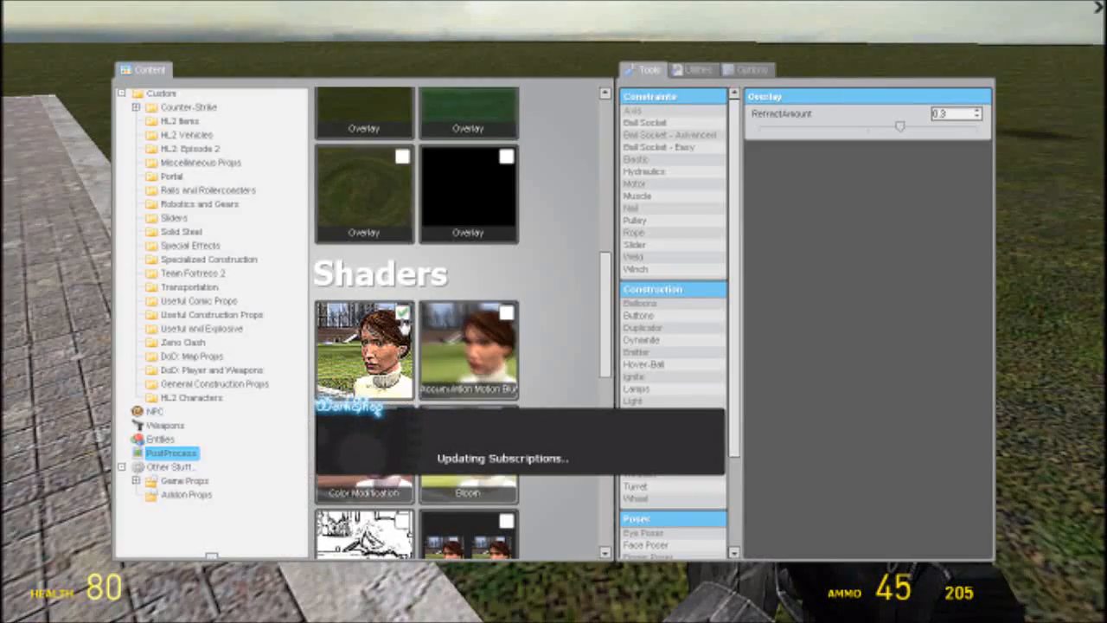
{"action": "scroll", "scroll_direction": "down", "scroll_amount": 3}
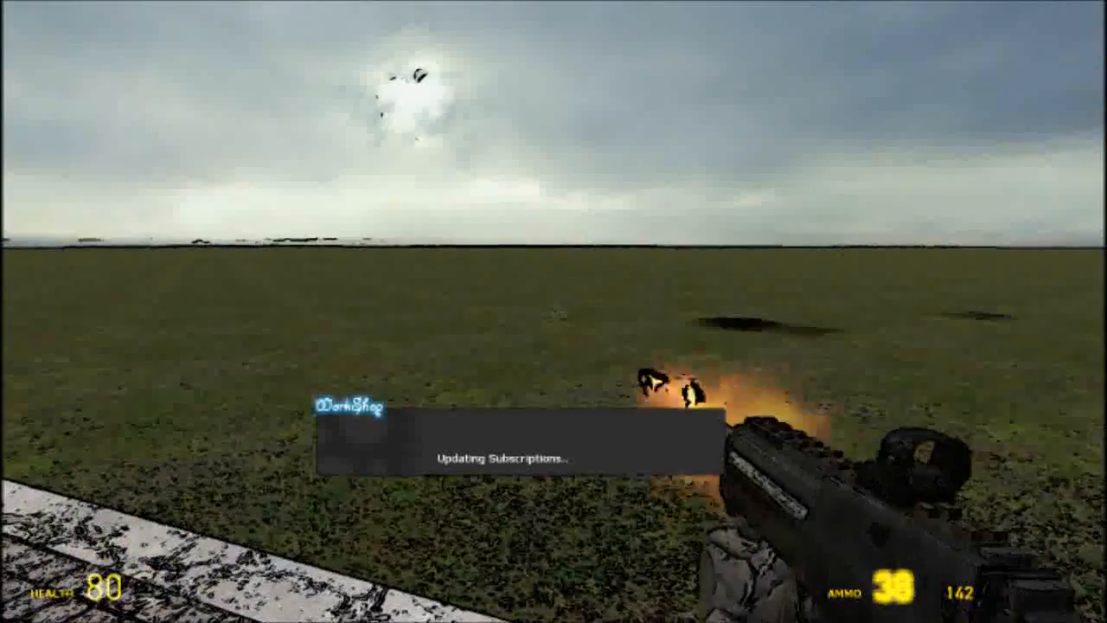
{"action": "key", "text": "q"}
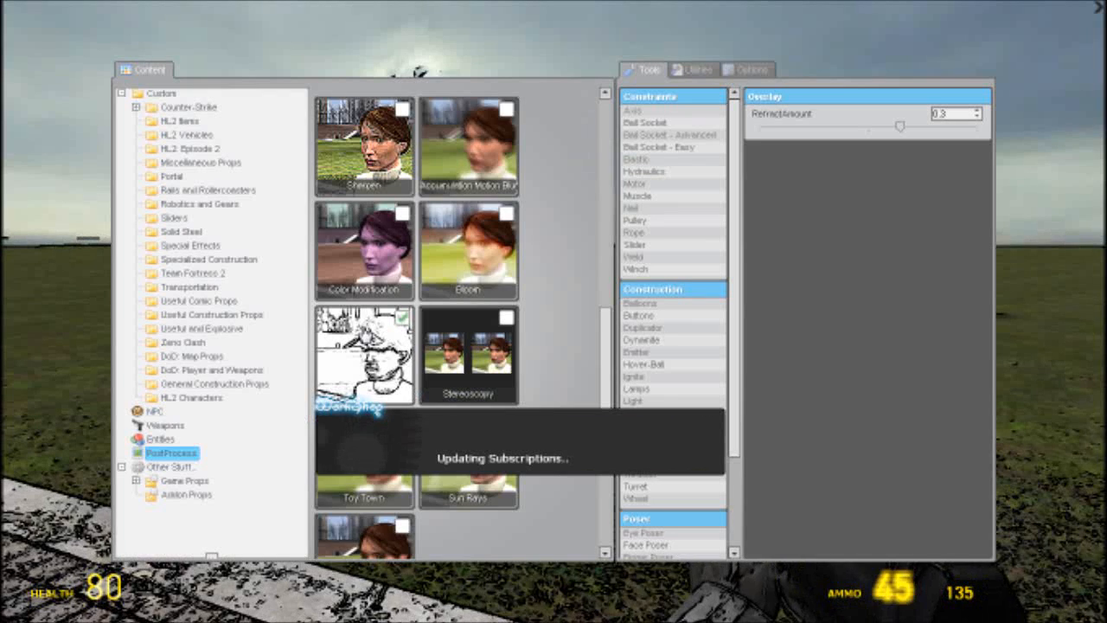
{"action": "scroll", "scroll_direction": "down", "scroll_amount": 3}
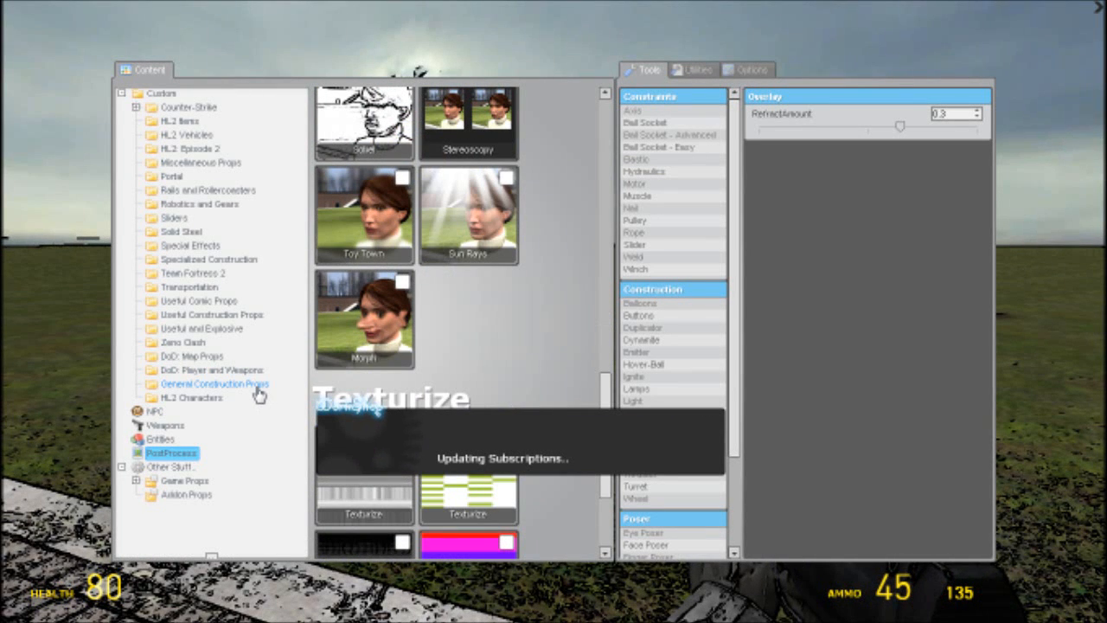
{"action": "scroll", "scroll_direction": "down", "scroll_amount": 3}
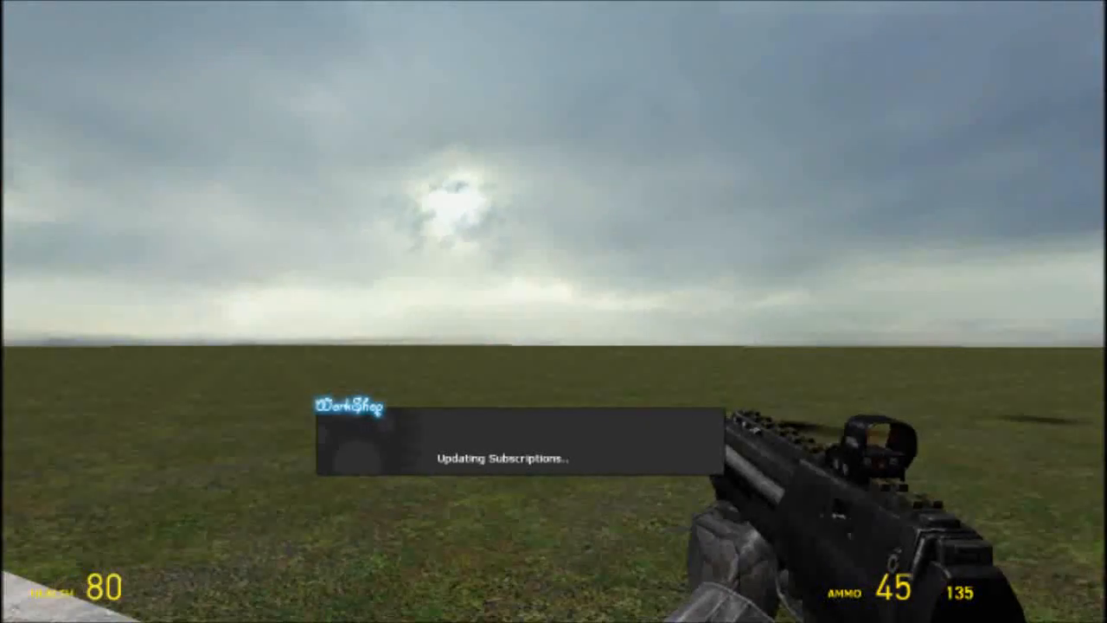
Reopen the post-process list, toggle the Sun Rays shader, and reach the Texturize overlays
{"action": "key", "text": "q"}
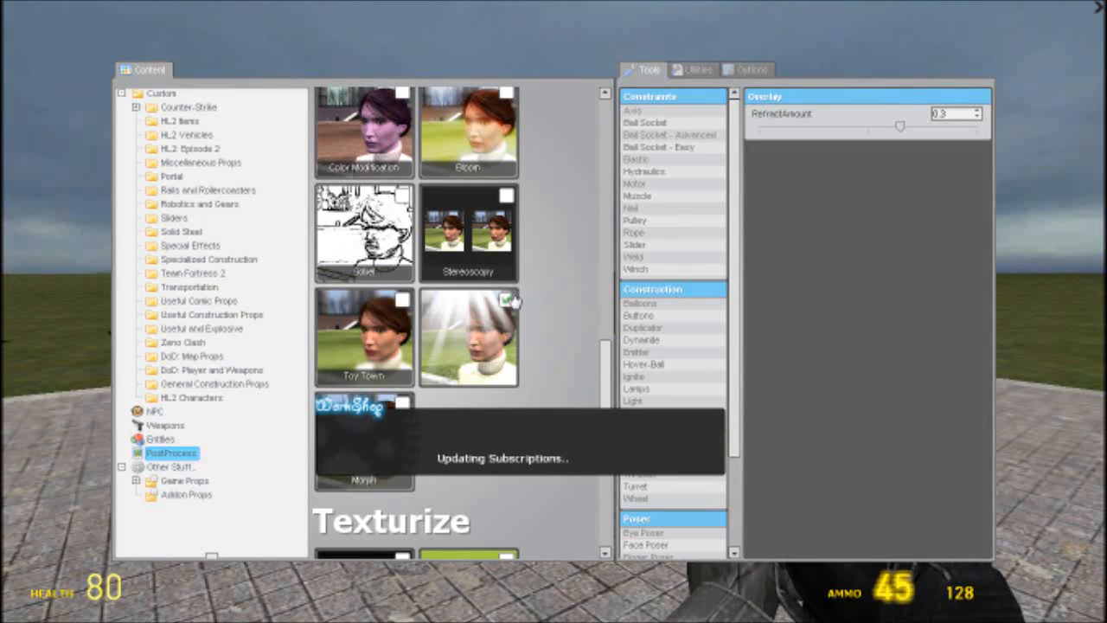
{"action": "scroll", "scroll_direction": "down", "scroll_amount": 3}
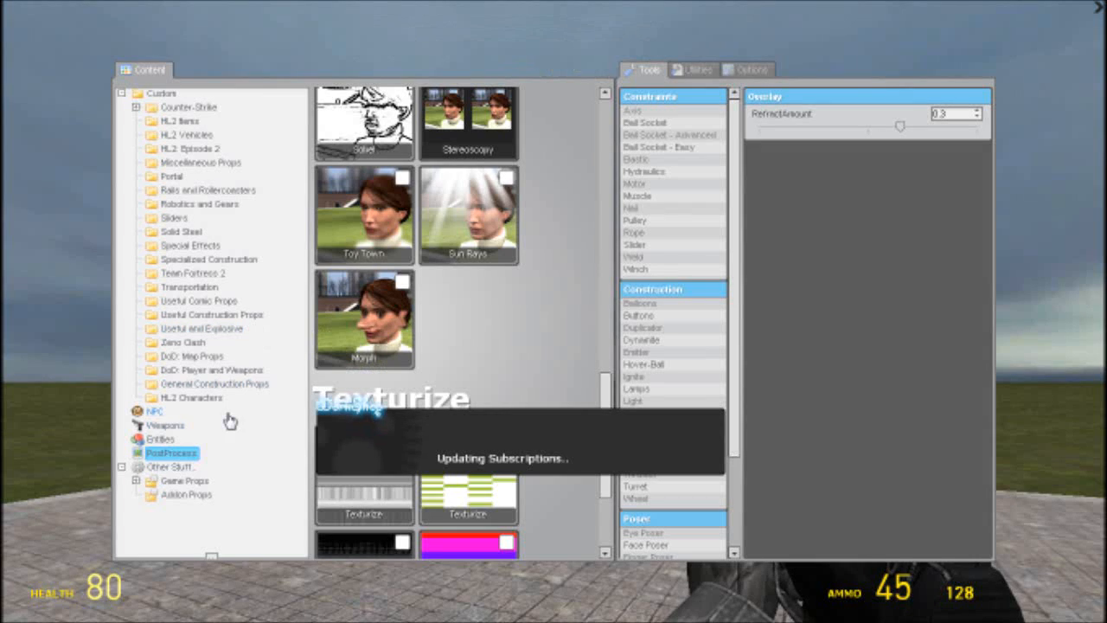
{"action": "left_click", "coordinate": [184, 481]}
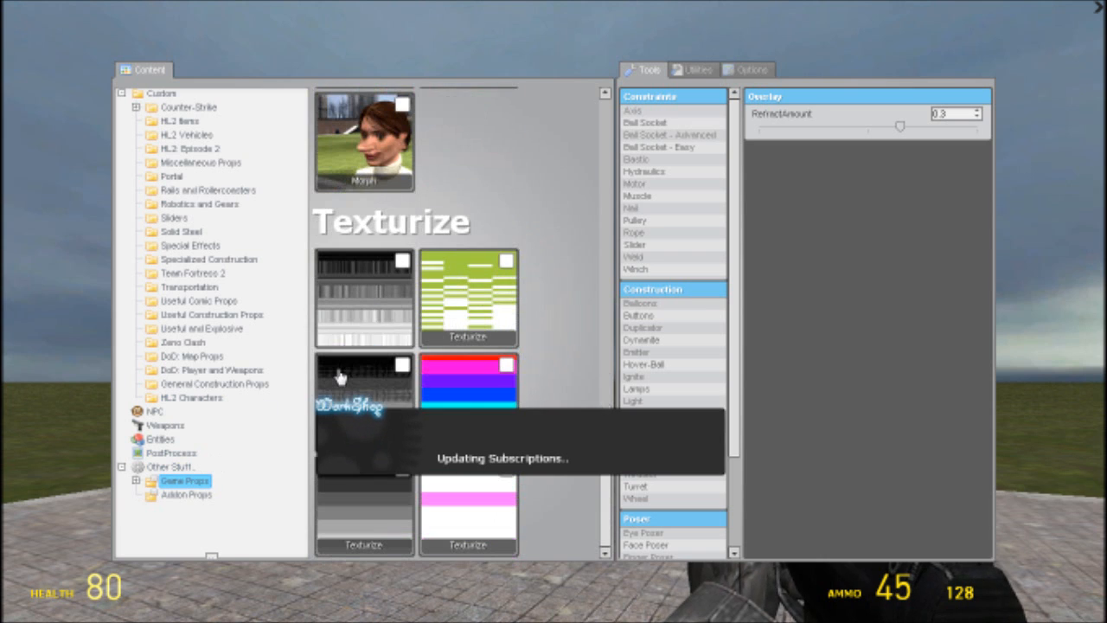
{"action": "mouse_move", "coordinate": [518, 281]}
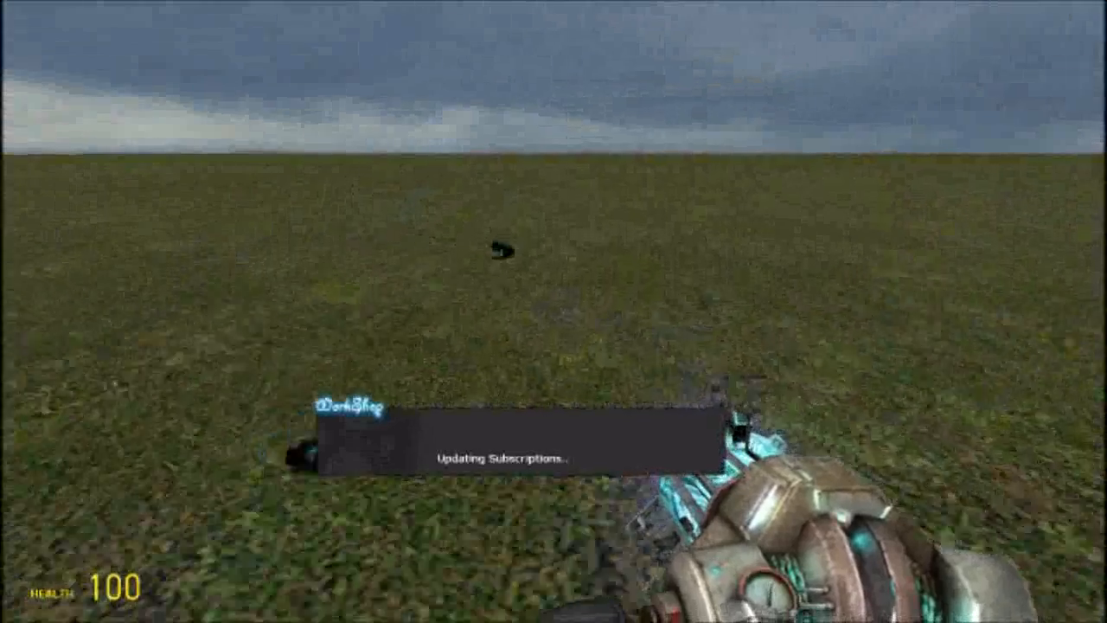
Punt the object skyward with the gravity gun, then bring up the pause menu
{"action": "left_click", "coordinate": [554, 312]}
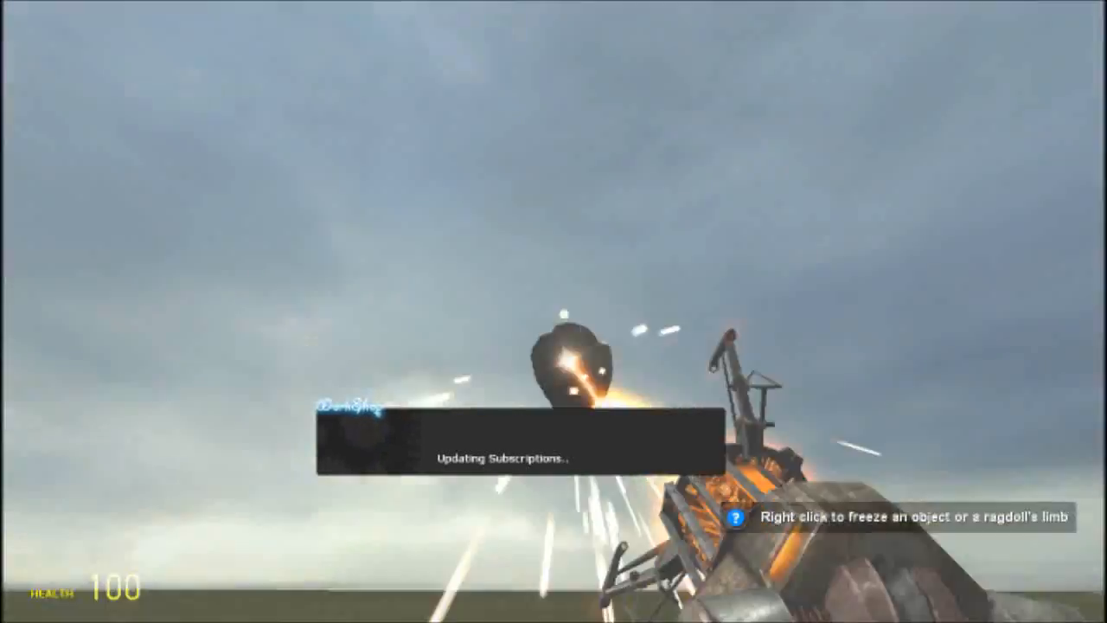
{"action": "key", "text": "Escape"}
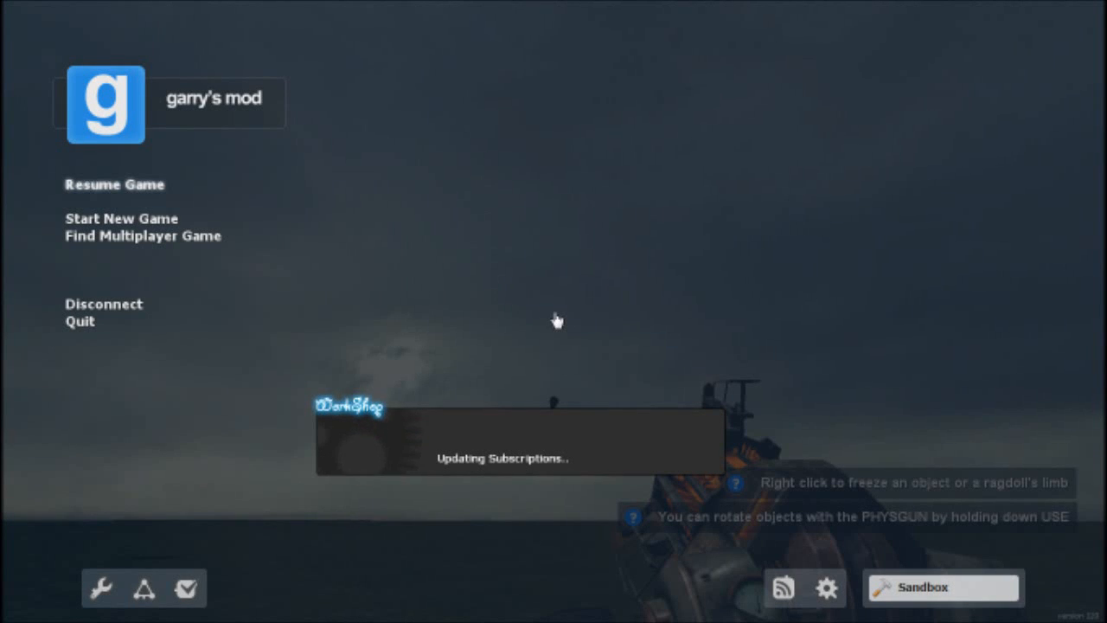
{"action": "mouse_move", "coordinate": [145, 308]}
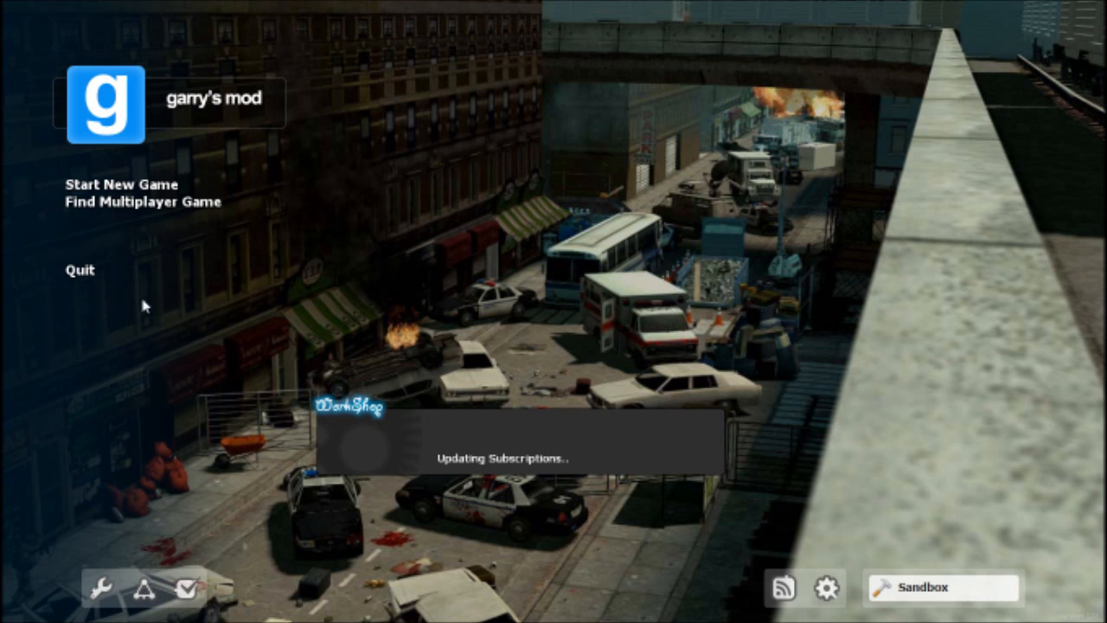
{"action": "mouse_move", "coordinate": [483, 340]}
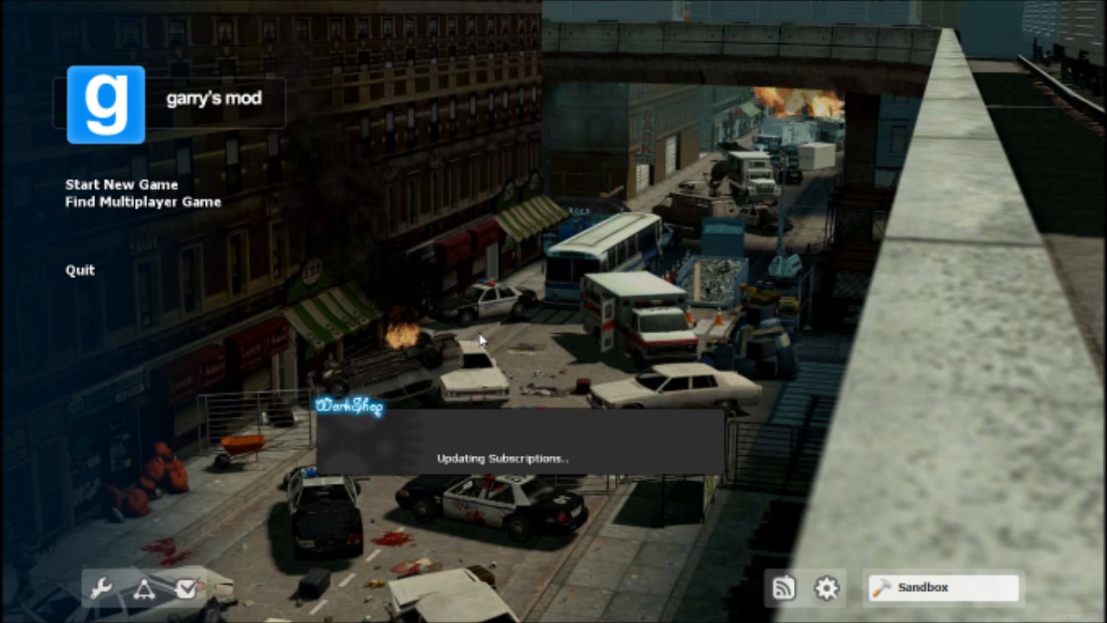